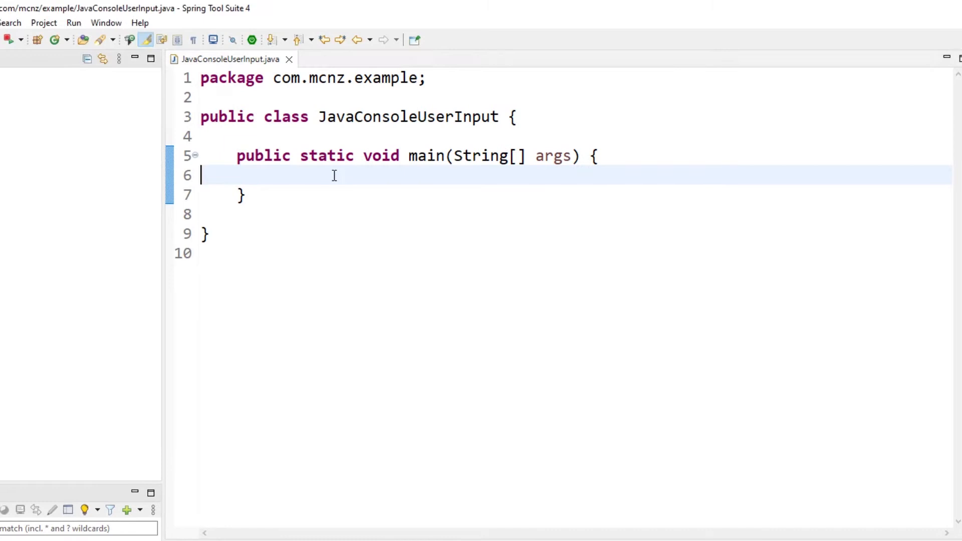
# Step: Declare var input = System.console().readLine(); inside main, accepting the readLine completion
pyautogui.press('Tab')
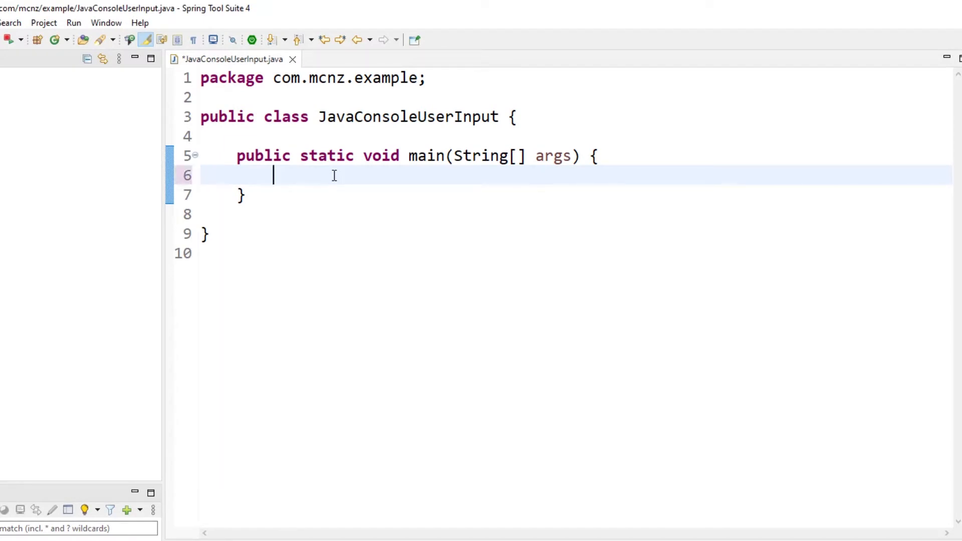
pyautogui.write('va')
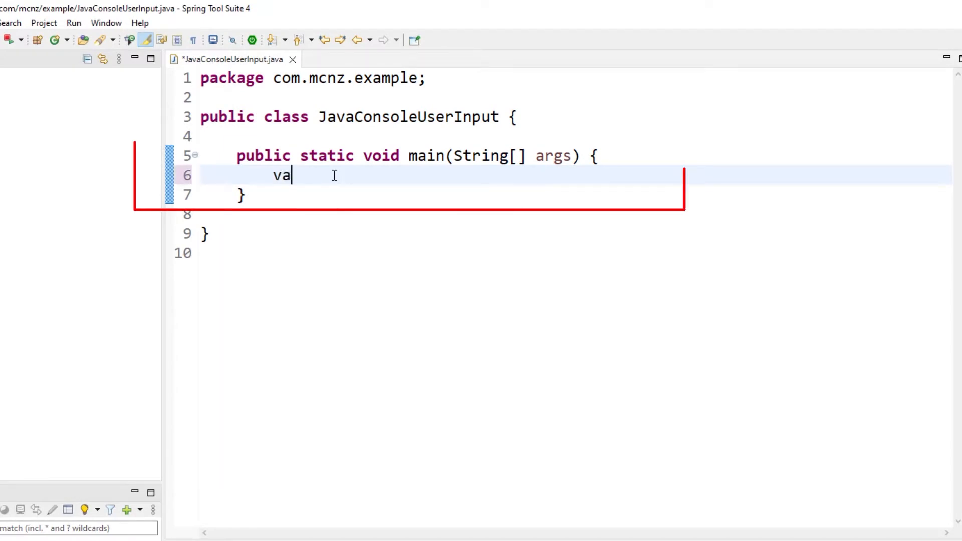
pyautogui.write('r input')
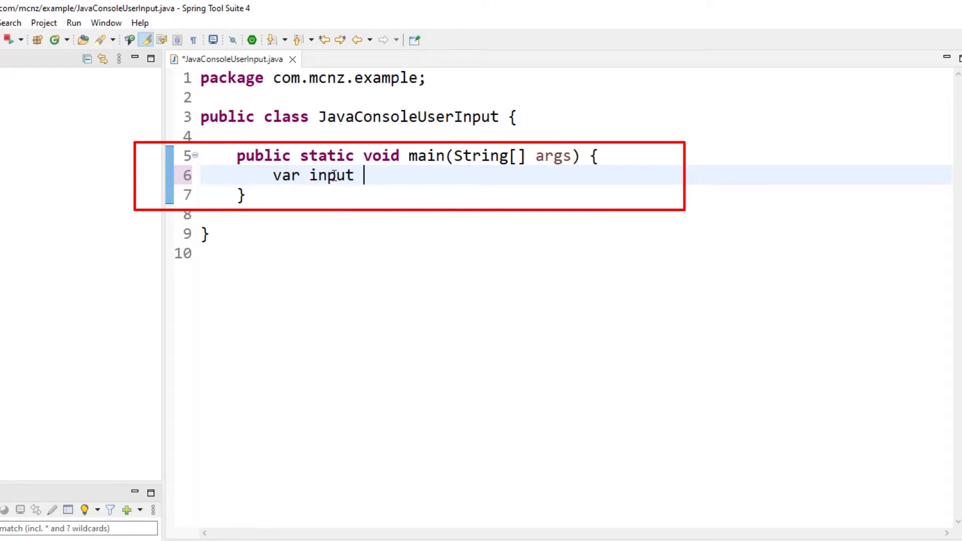
pyautogui.write('= System.console().')
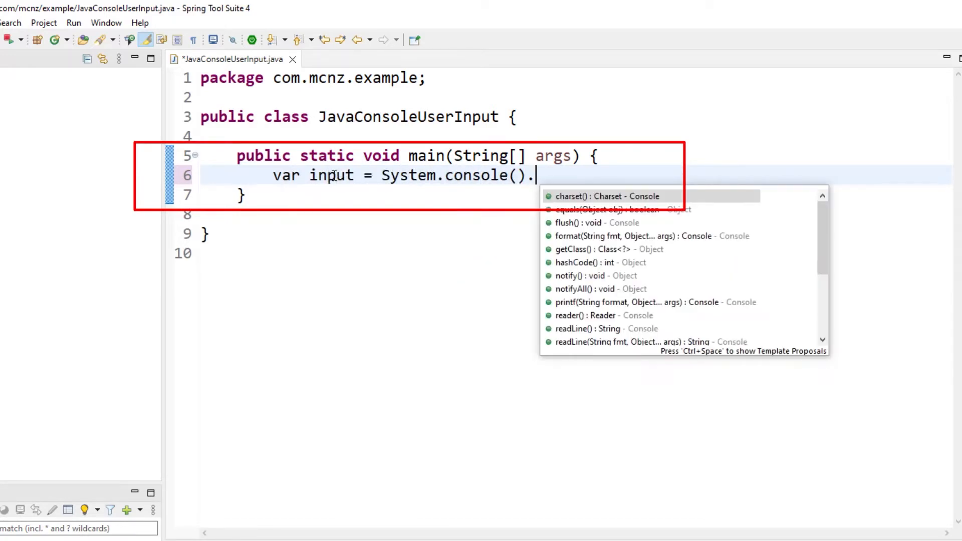
pyautogui.write('readLine')
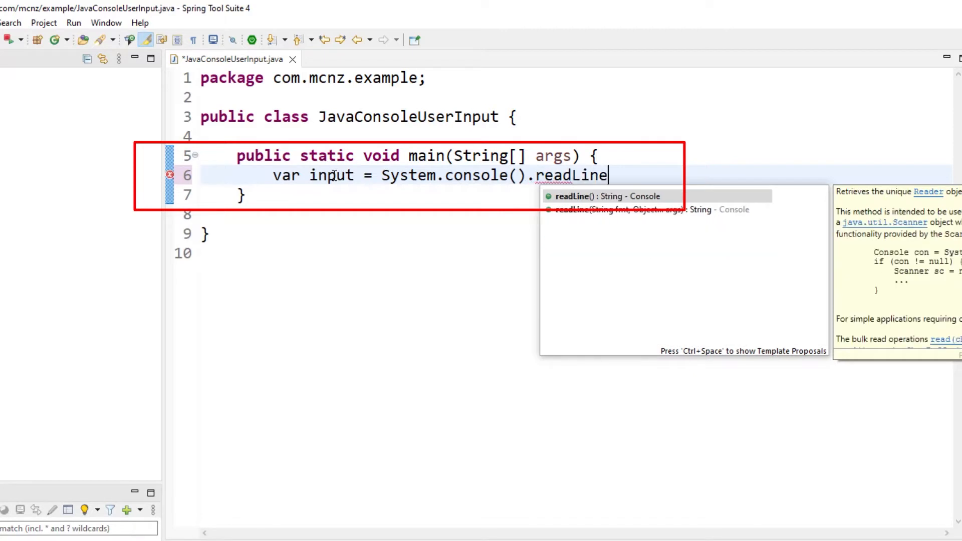
pyautogui.click(606, 196)
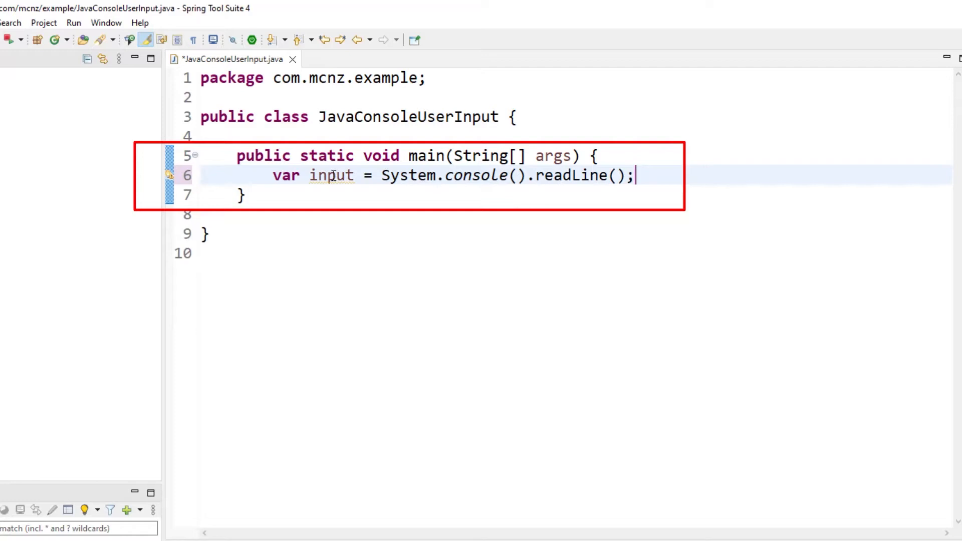
# Step: Add System.out.println("Type something!"); as the prompt before reading the line
pyautogui.write('Sys')
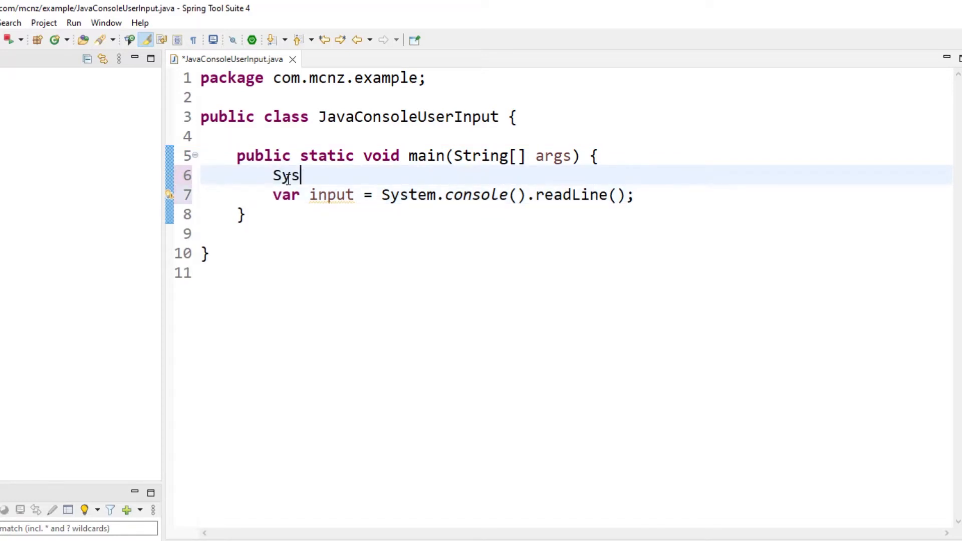
pyautogui.write('tem.out.println("Ty')
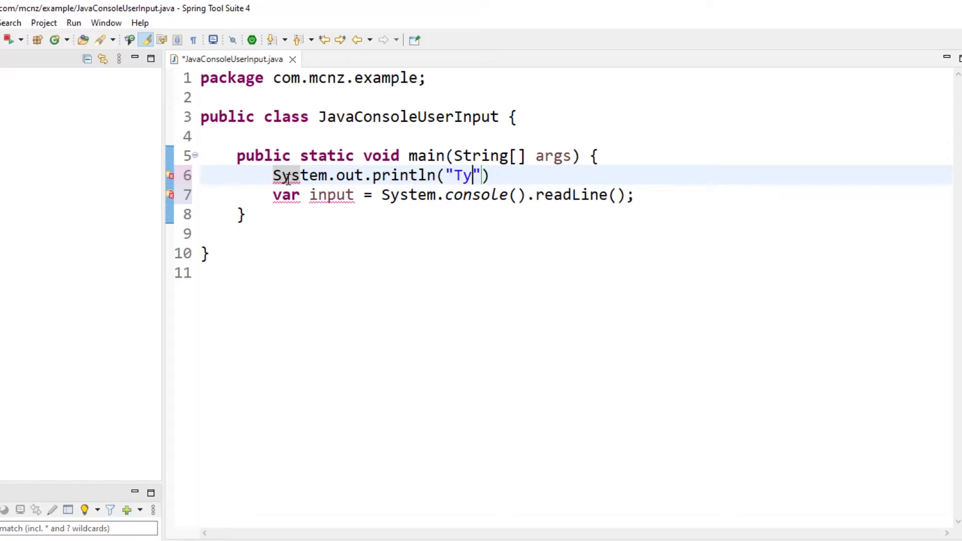
pyautogui.write('pe something!')
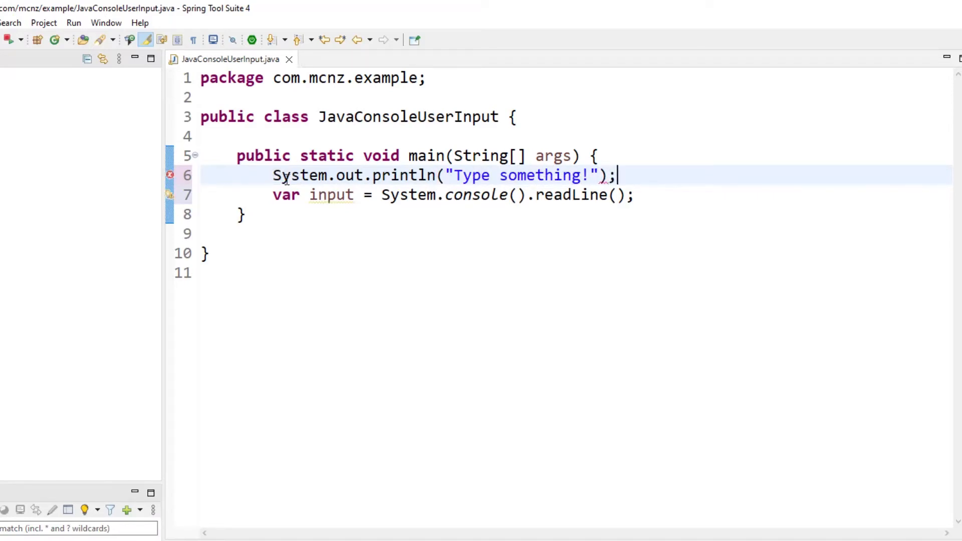
pyautogui.press('Return')
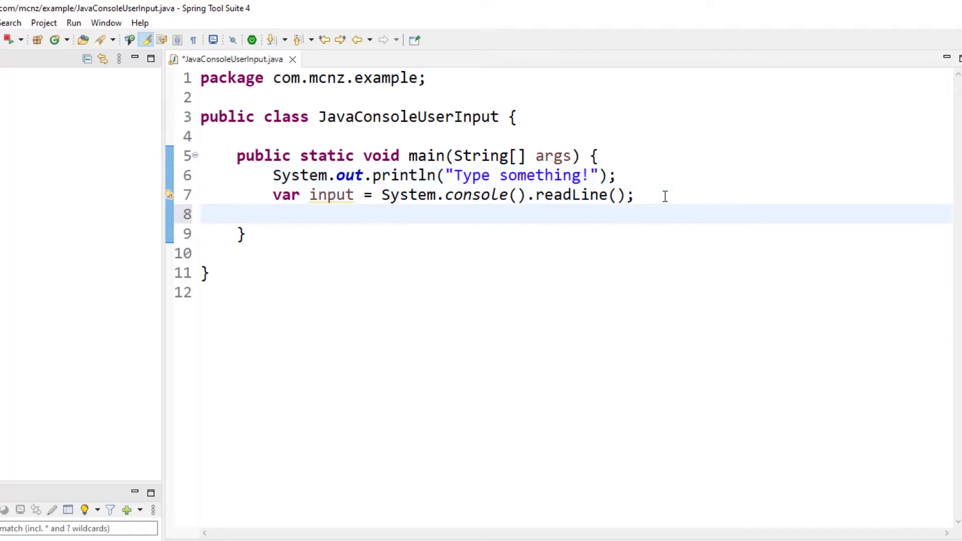
# Step: Print "You typed in: " + input, change the prompt to "What is your name?", and save
pyautogui.write('System.out.println("Yo')
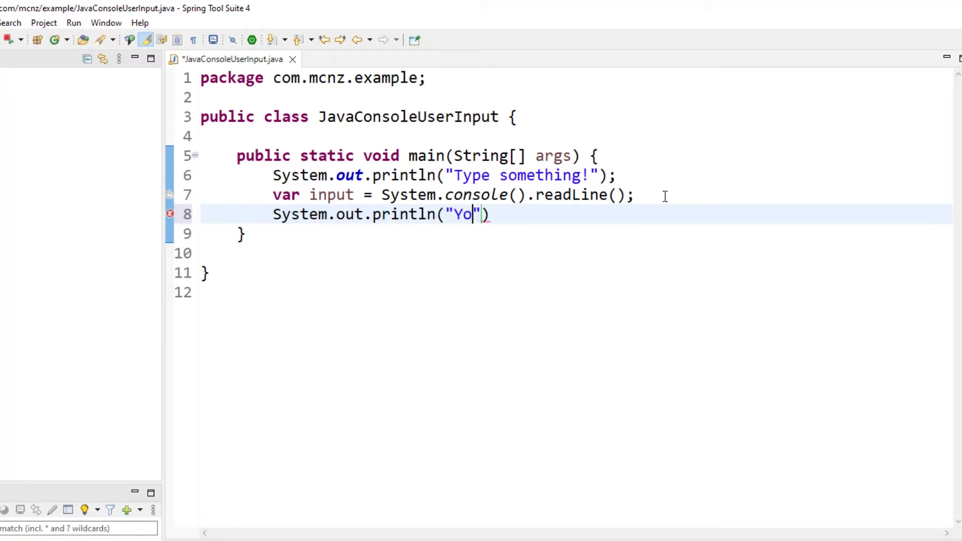
pyautogui.write('u typed in:')
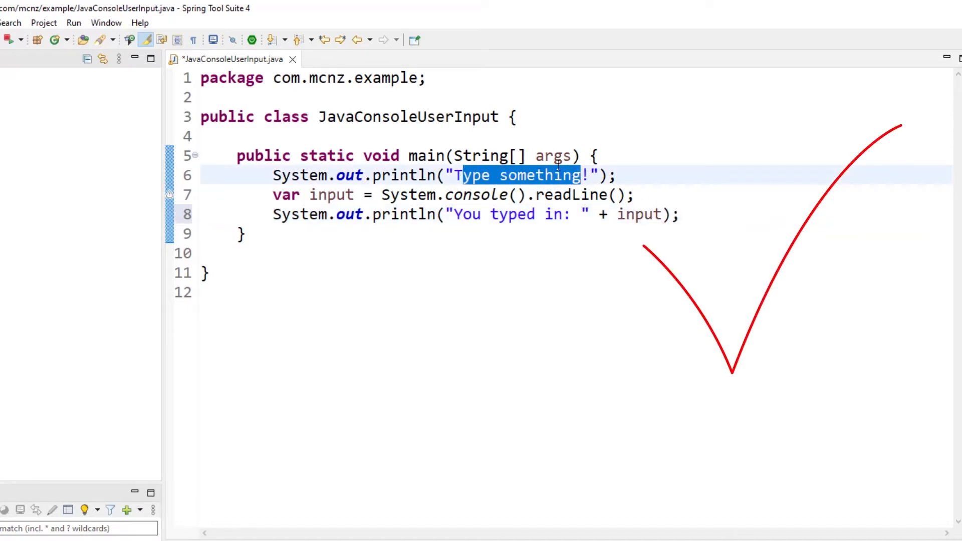
pyautogui.write('W')
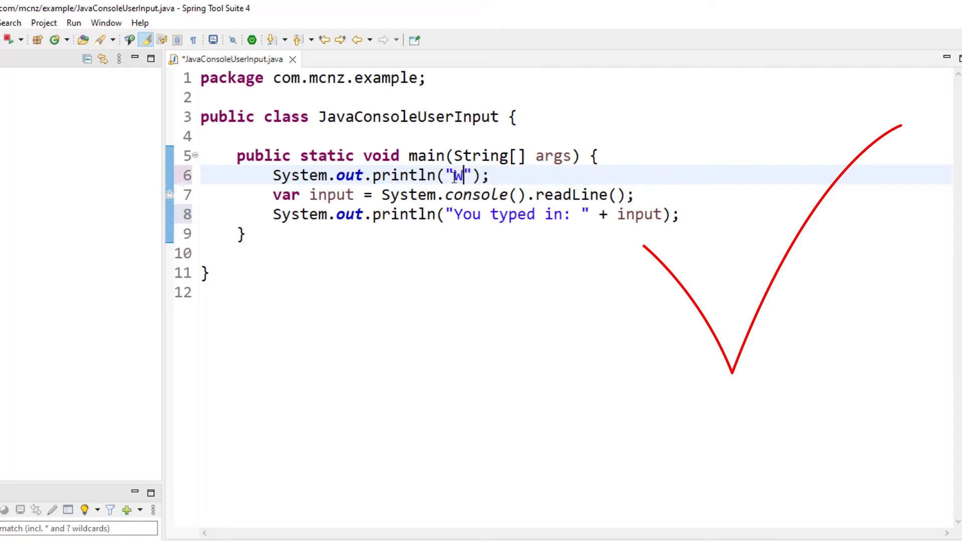
pyautogui.write('hat is your name?')
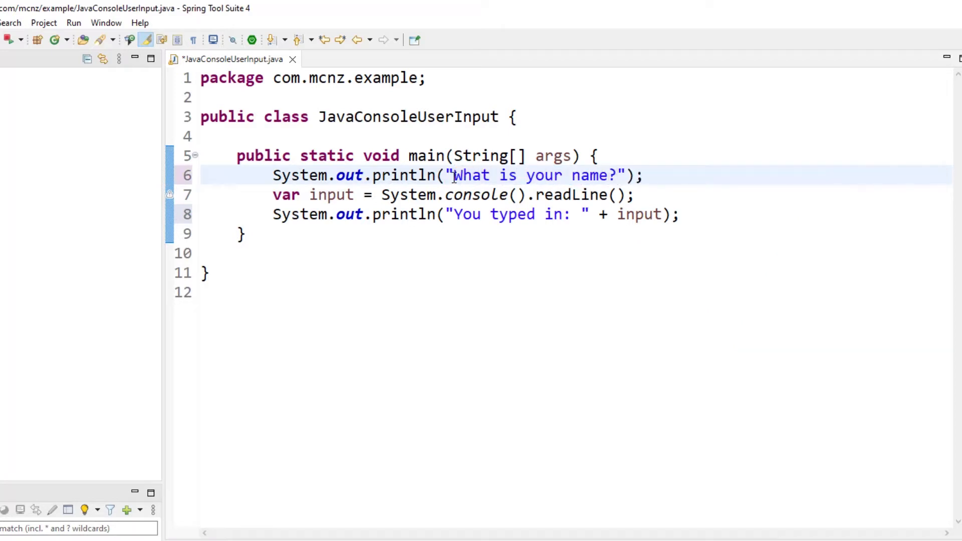
pyautogui.press('ctrl+s')
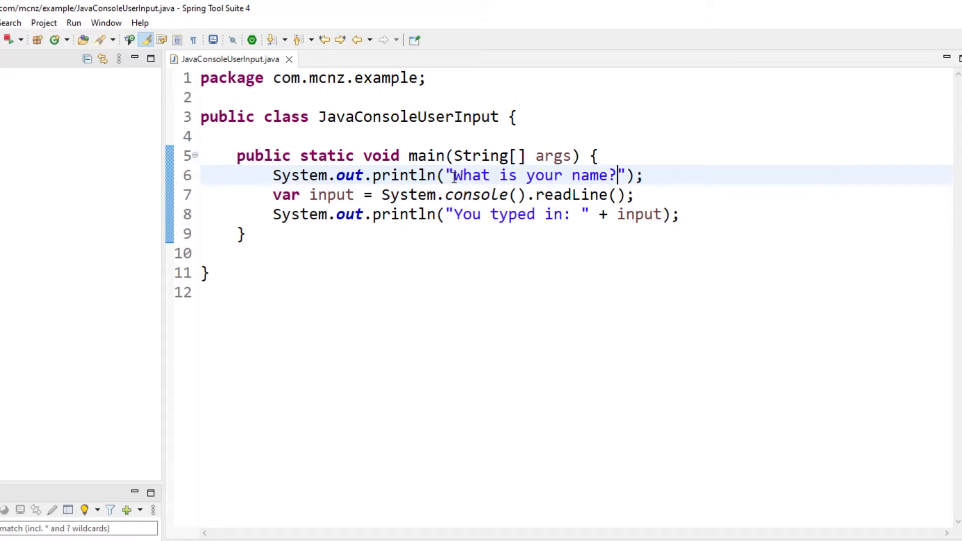
pyautogui.doubleClick(475, 194)
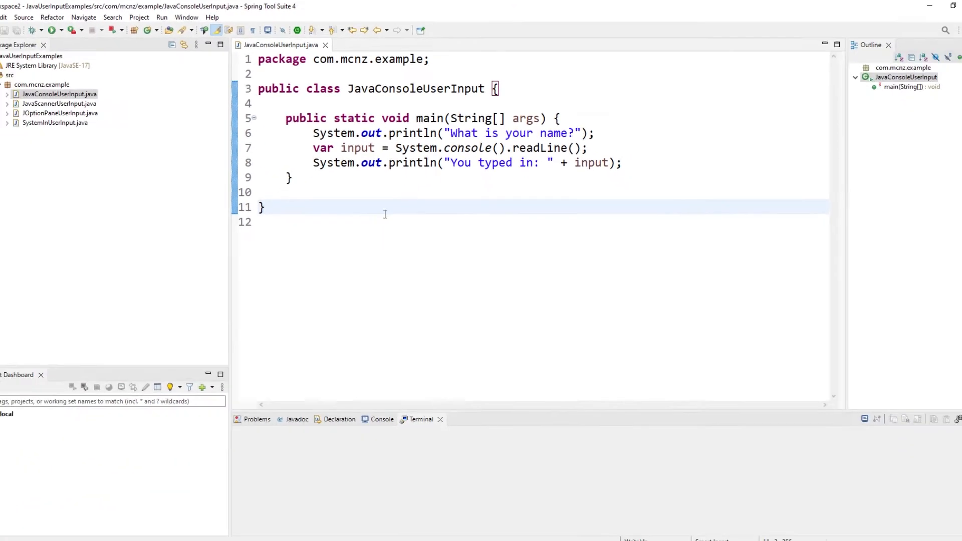
# Step: Run JavaConsoleUserInput as a Java application and see the NullPointerException from the null console
pyautogui.click(80, 29)
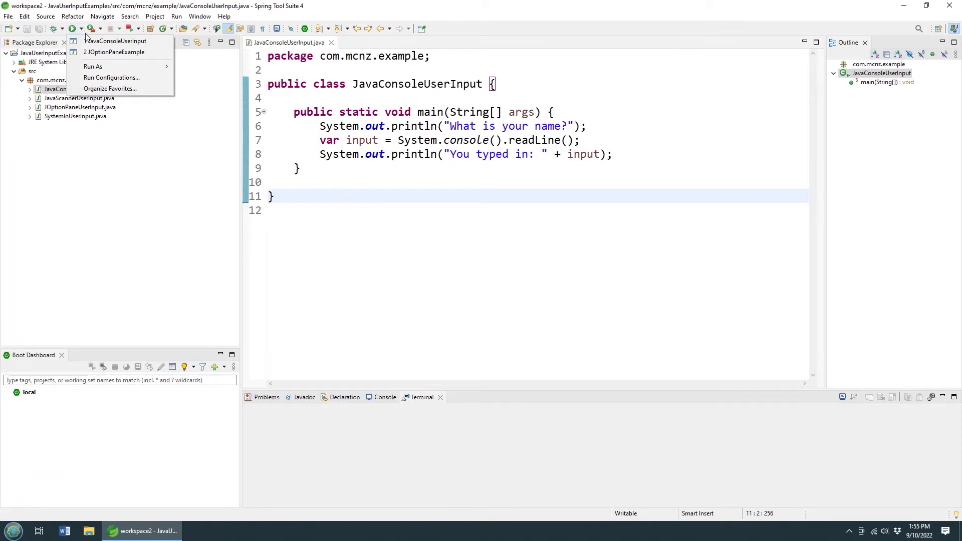
pyautogui.click(93, 66)
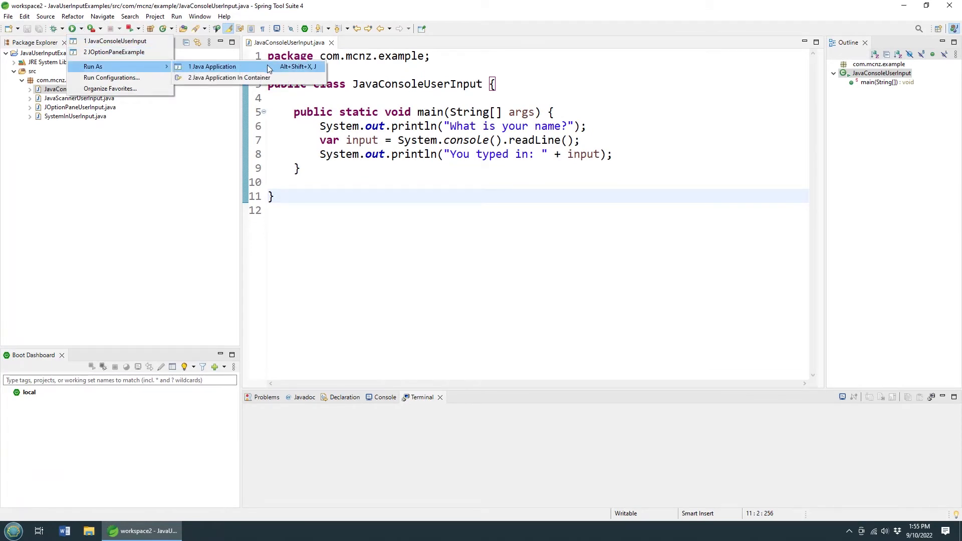
pyautogui.click(212, 66)
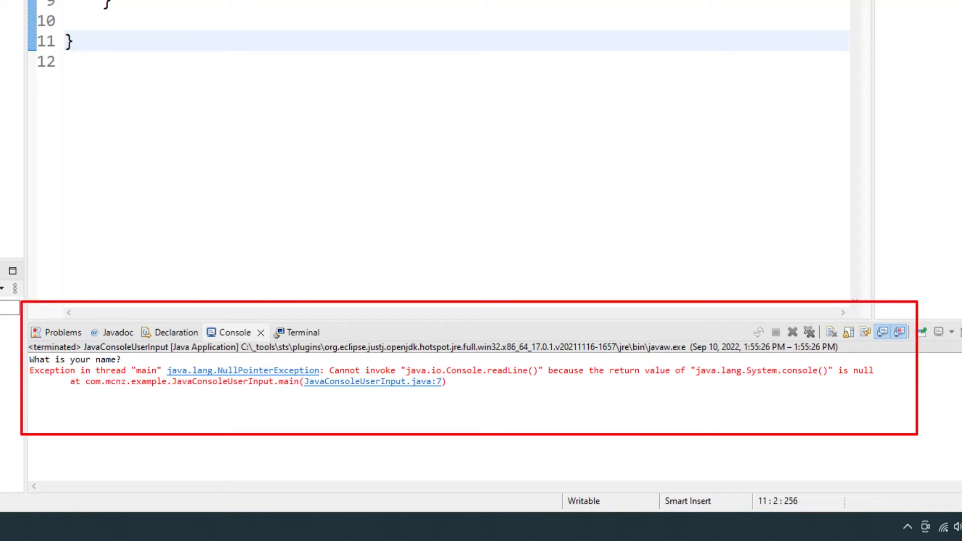
pyautogui.click(66, 41)
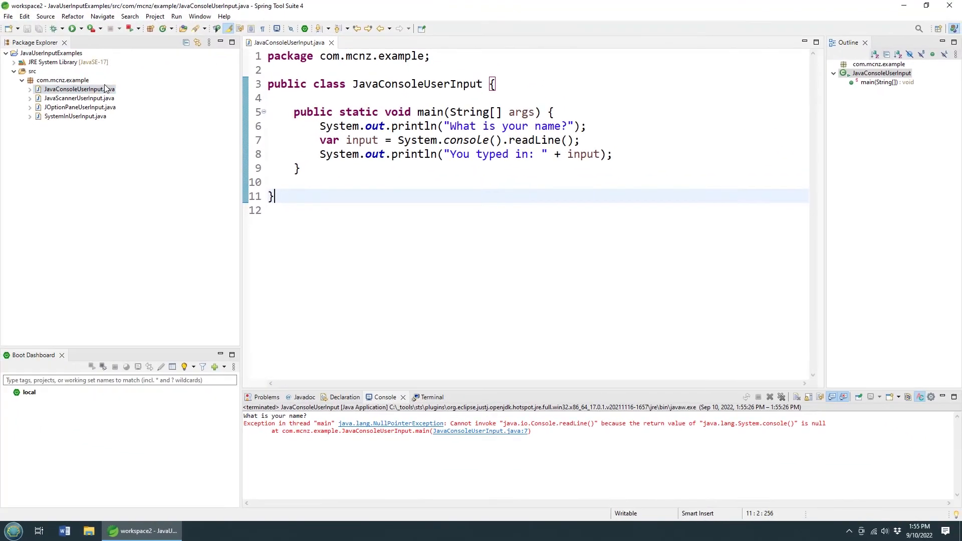
# Step: Open a local terminal in the folder of JavaConsoleUserInput.java
pyautogui.rightClick(73, 89)
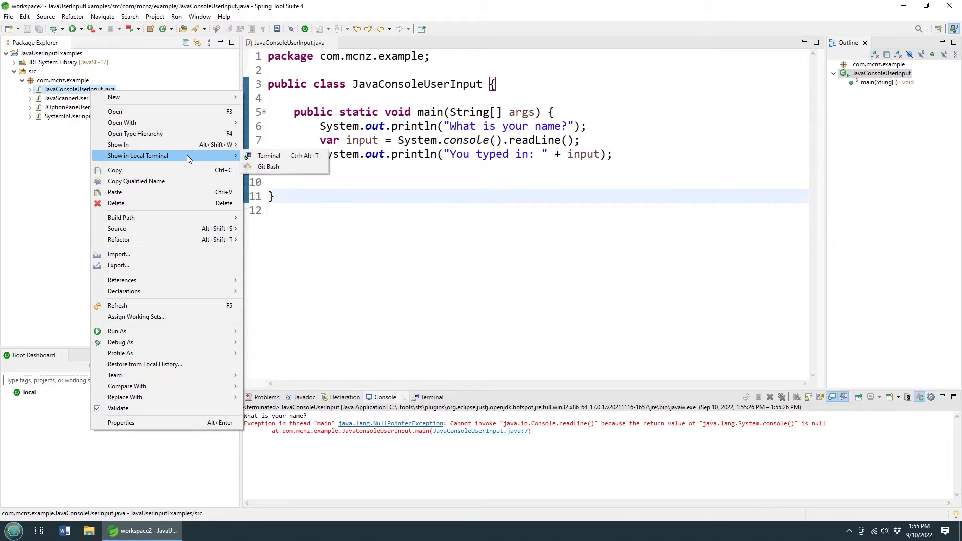
pyautogui.click(269, 156)
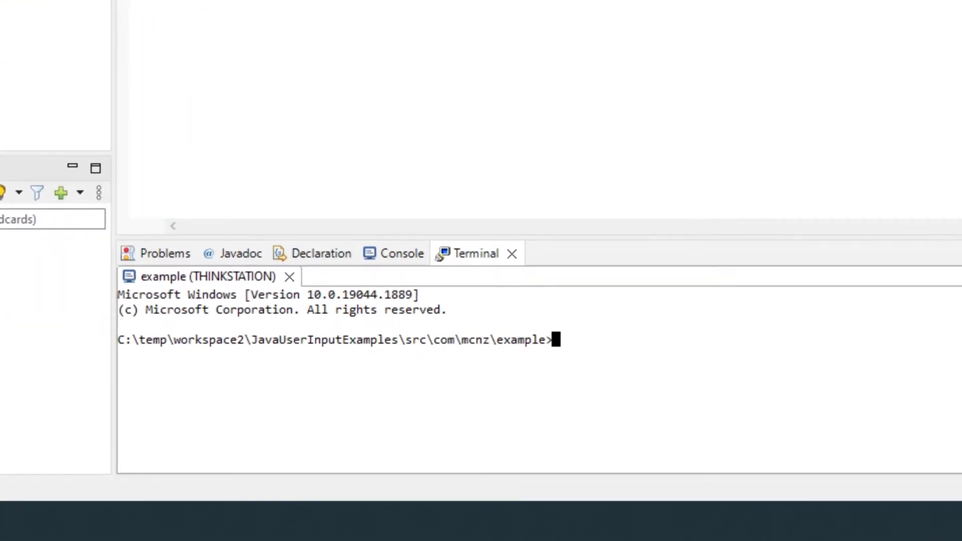
# Step: Run java JavaConsoleUserInput.java in the terminal and answer the prompt with Cameron
pyautogui.write('java')
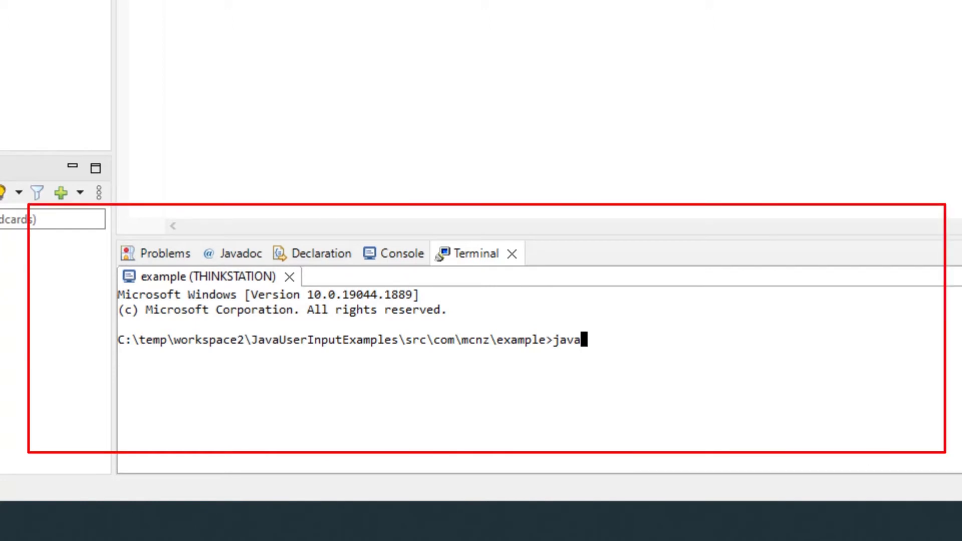
pyautogui.write('J')
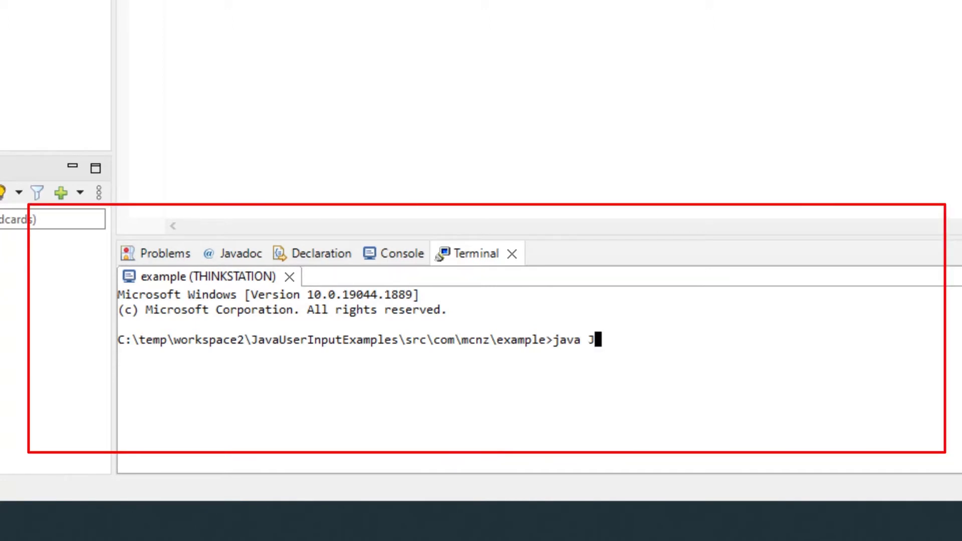
pyautogui.write('avaConso')
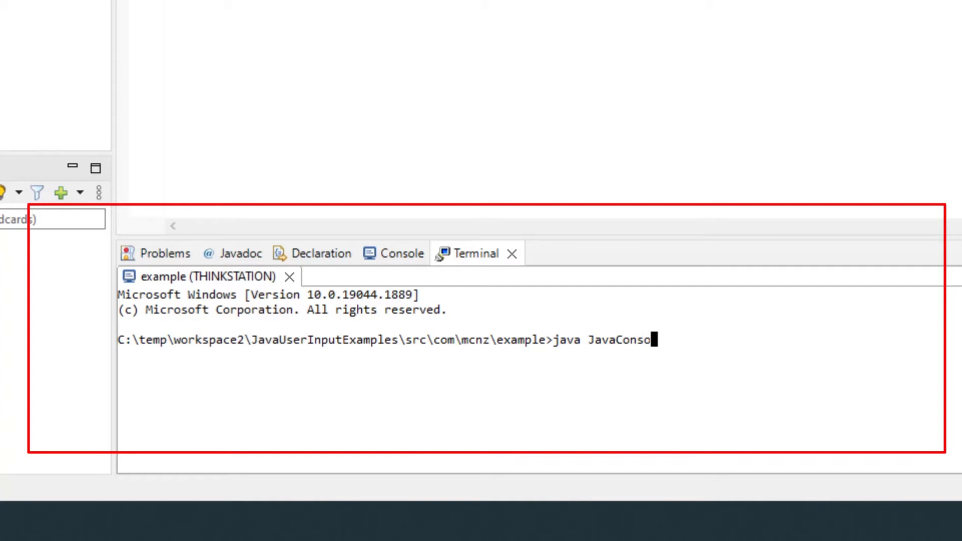
pyautogui.write('leUserIN')
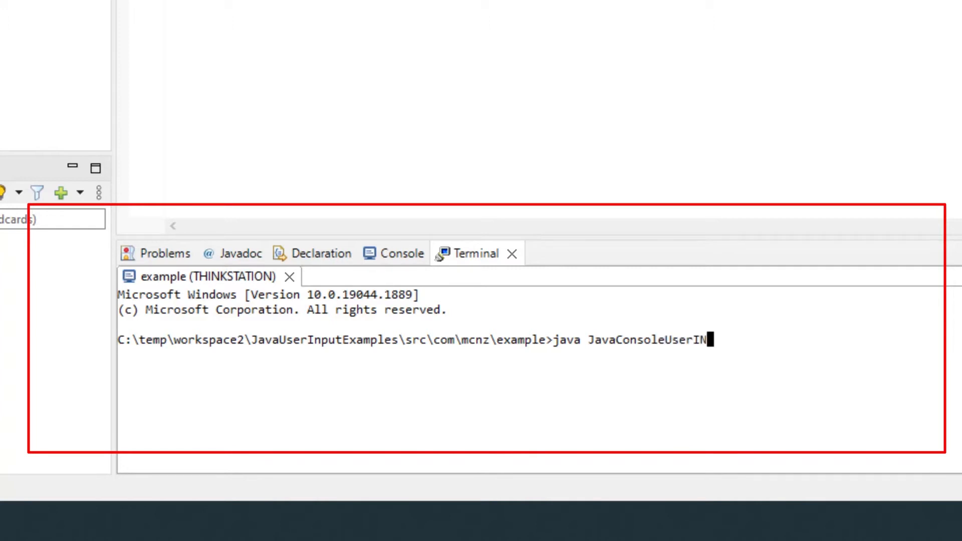
pyautogui.write('put')
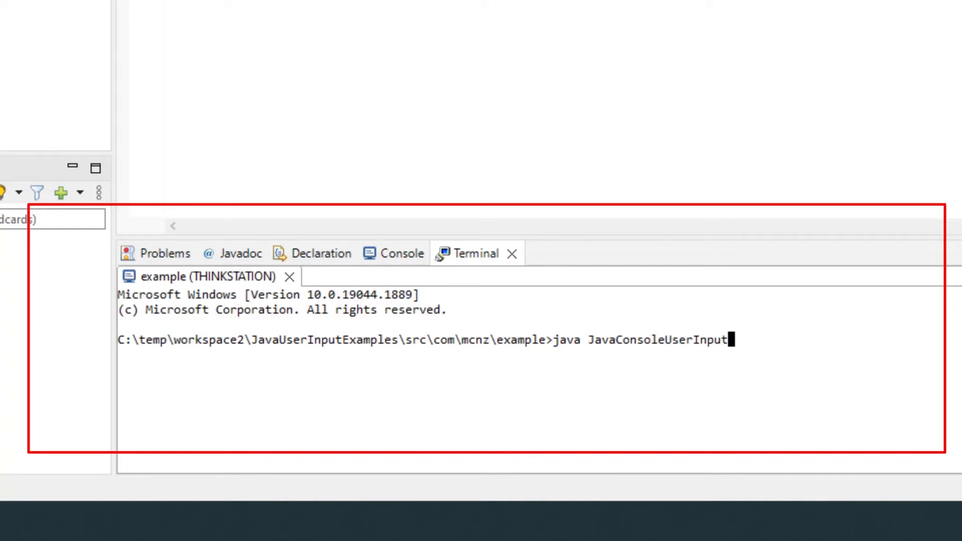
pyautogui.write('.java')
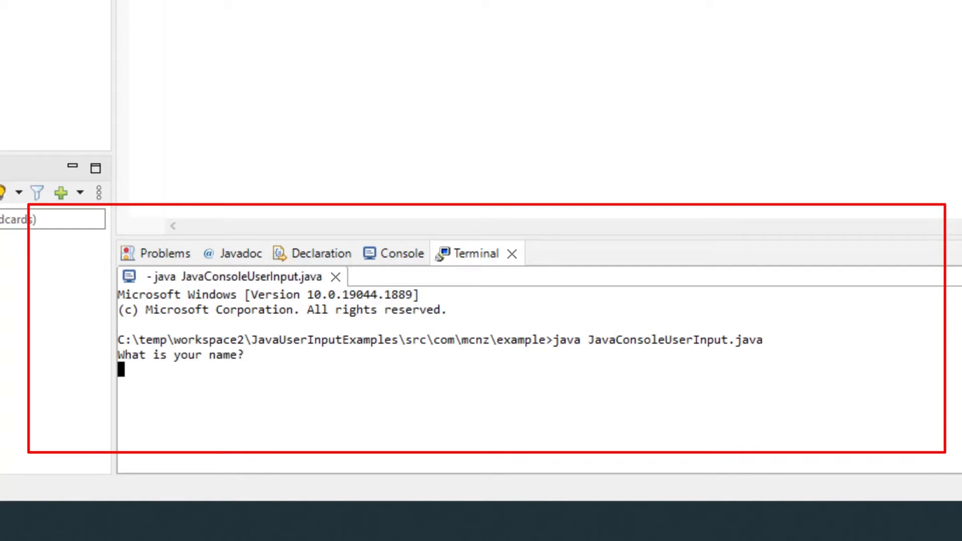
pyautogui.write('Cameron')
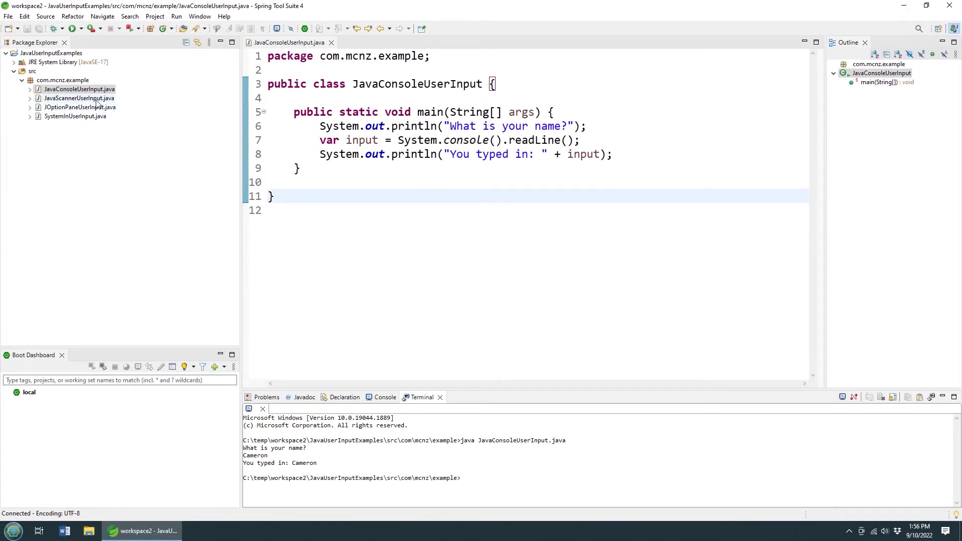
# Step: Open JavaScannerUserInput and add import java.util.*; below the package line
pyautogui.doubleClick(78, 98)
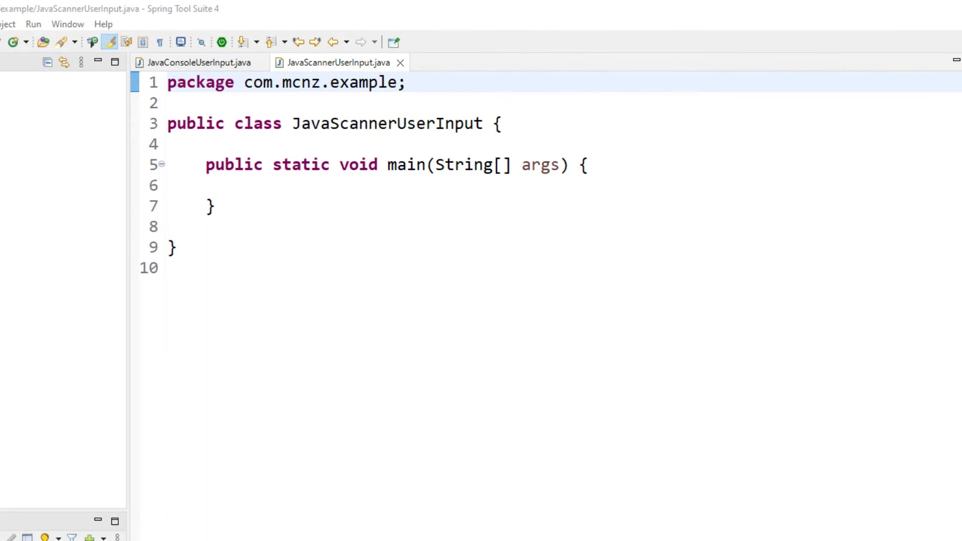
pyautogui.click(436, 102)
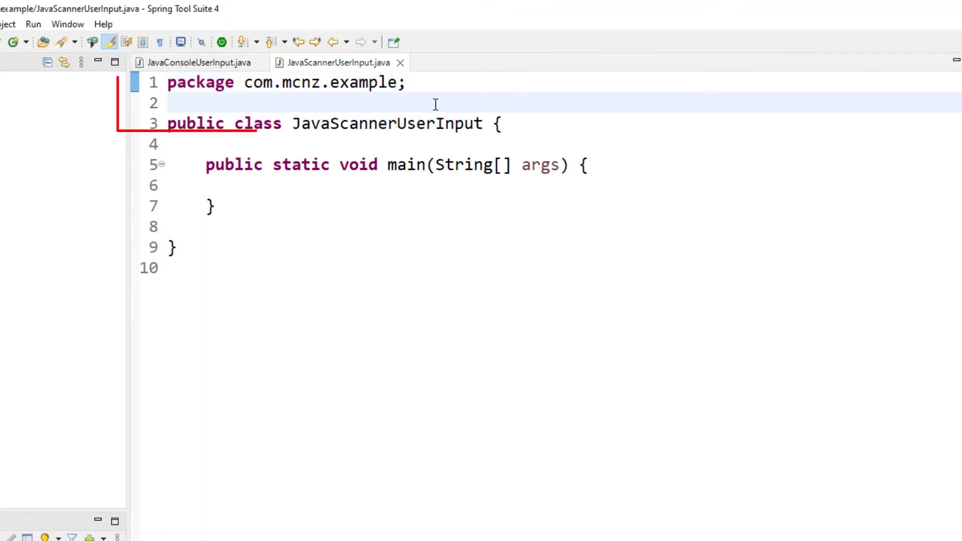
pyautogui.write('import')
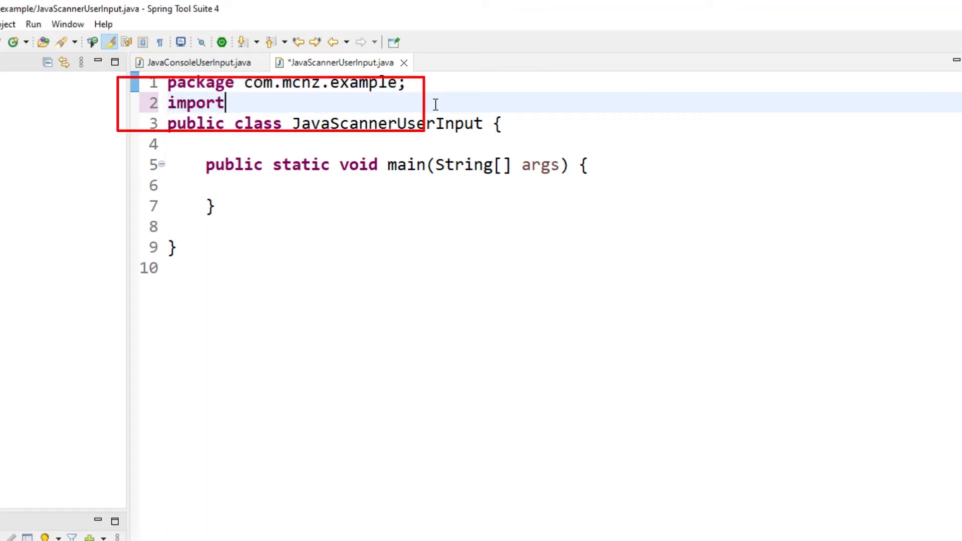
pyautogui.write('java.util.')
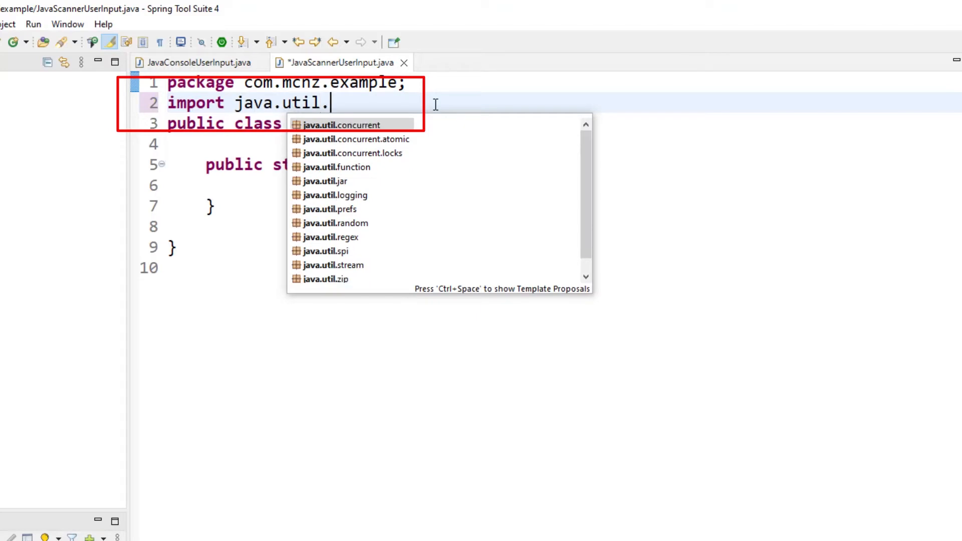
pyautogui.write('*;')
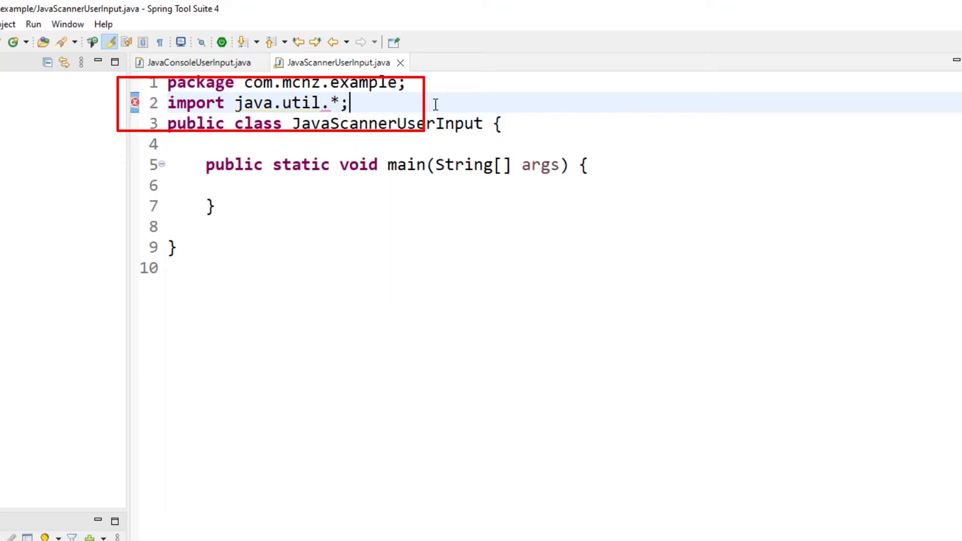
# Step: Declare Scanner scanner = new Scanner(System.in); inside main
pyautogui.click(246, 185)
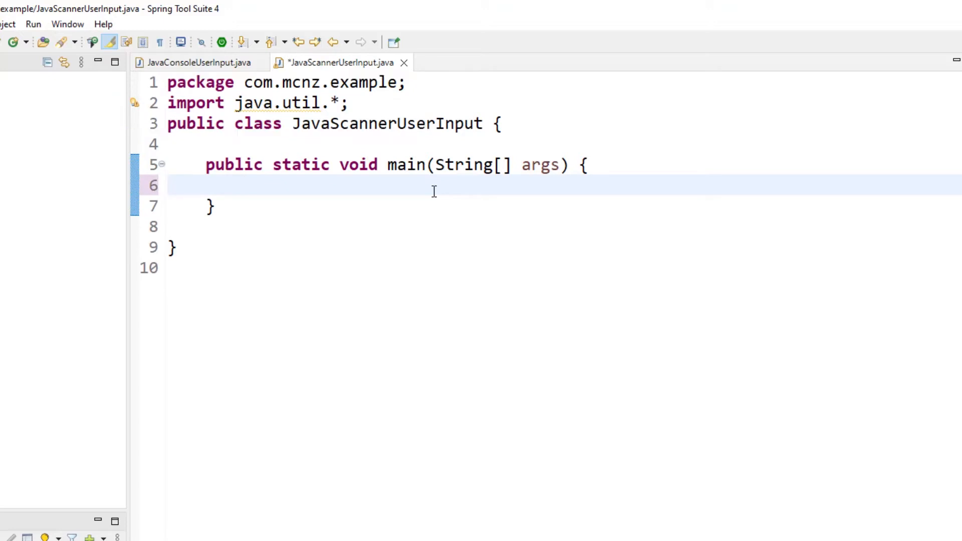
pyautogui.write('Sca')
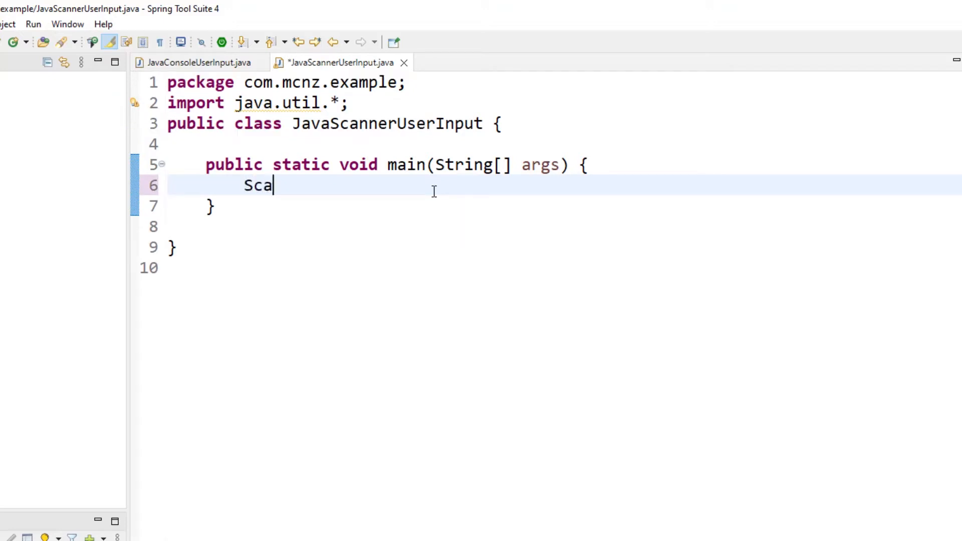
pyautogui.write('nner')
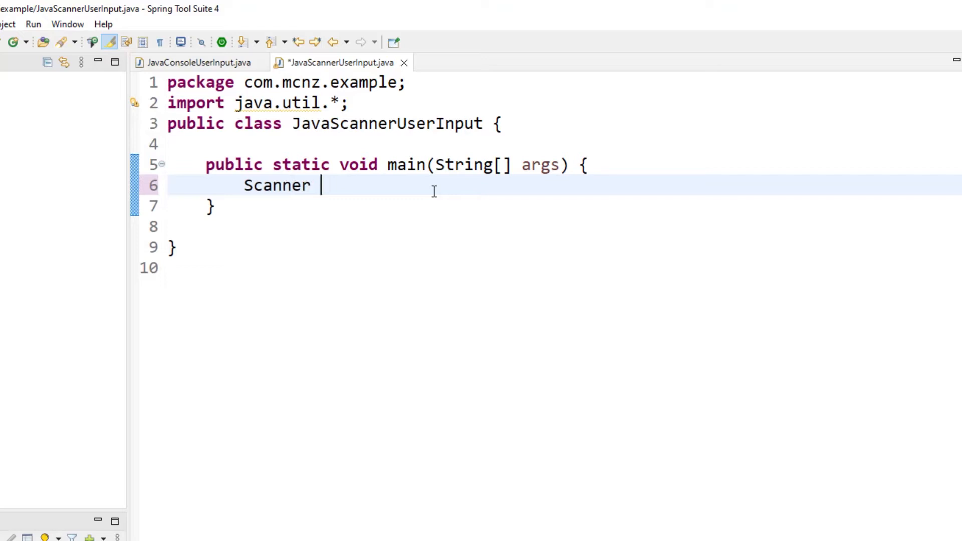
pyautogui.write('scanner =')
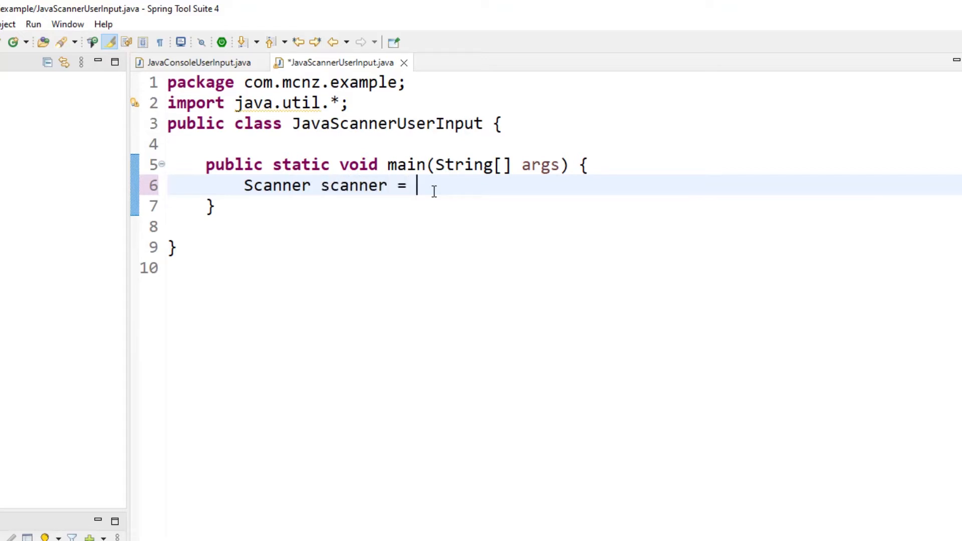
pyautogui.write('new Scanne')
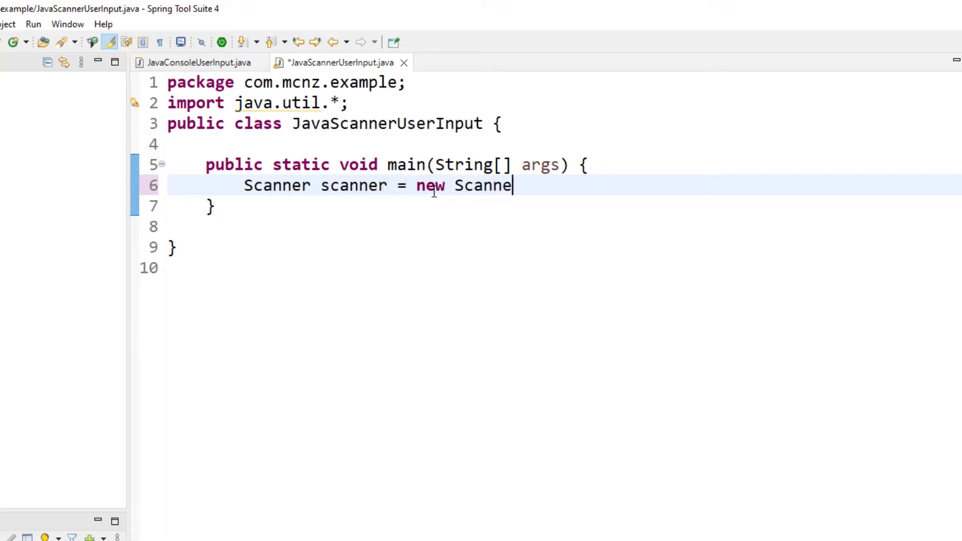
pyautogui.write('(System.in);')
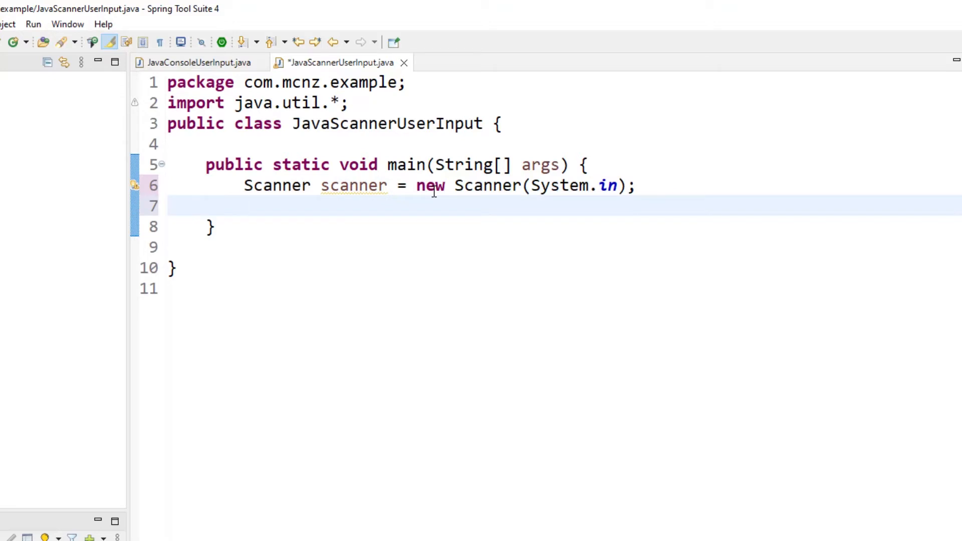
# Step: Print "What is your name?" and read the reply with var input = scanner.nextLine();
pyautogui.click(197, 62)
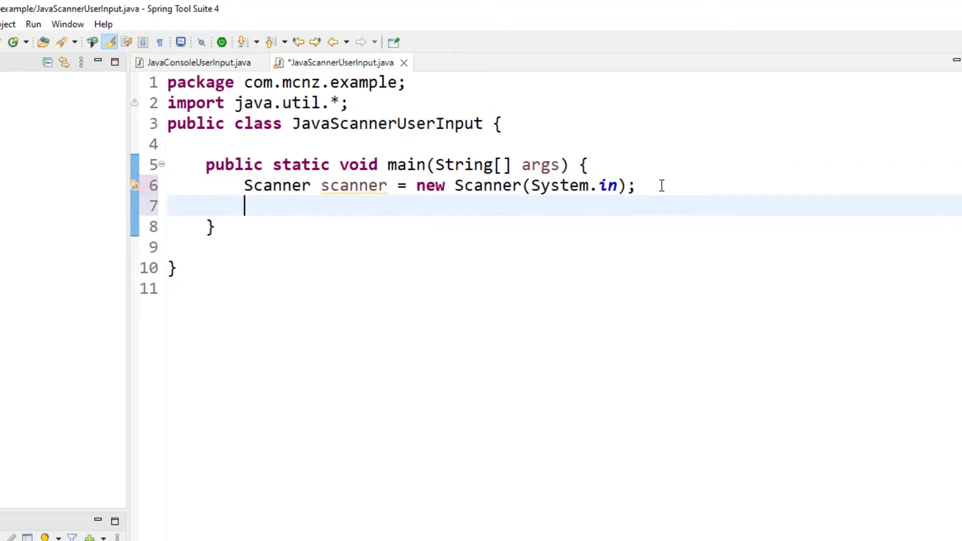
pyautogui.write('System.out.println("What is your name?");')
pyautogui.write('var input')
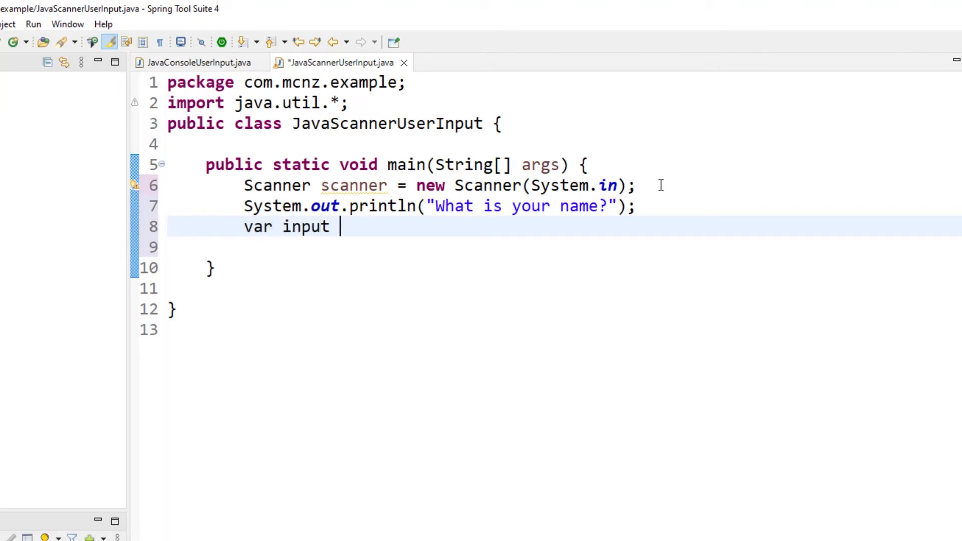
pyautogui.write('= s')
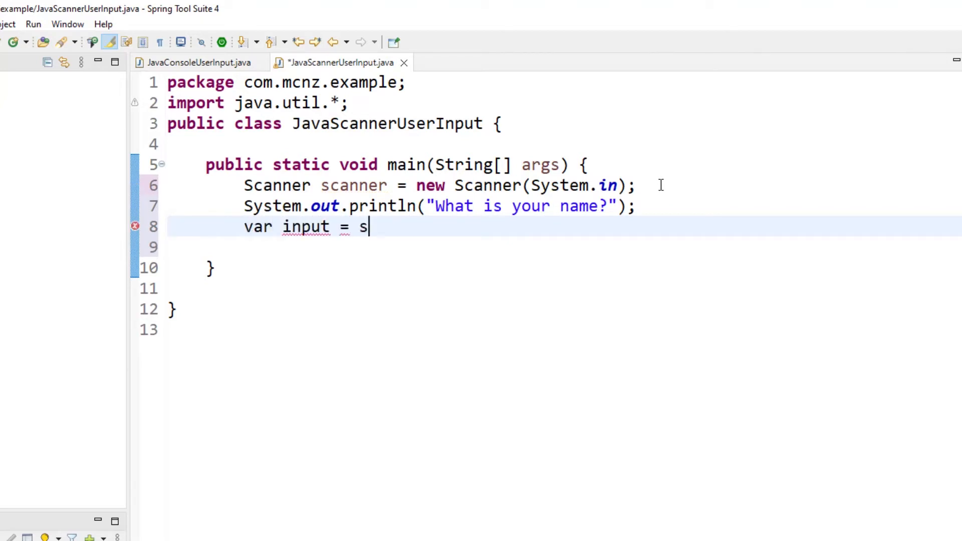
pyautogui.write('canner.')
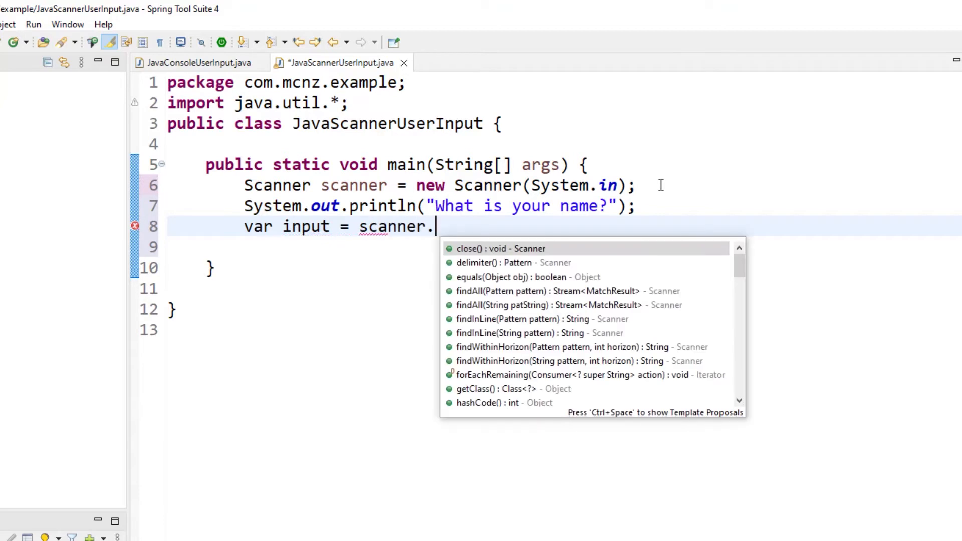
pyautogui.write('nextLin')
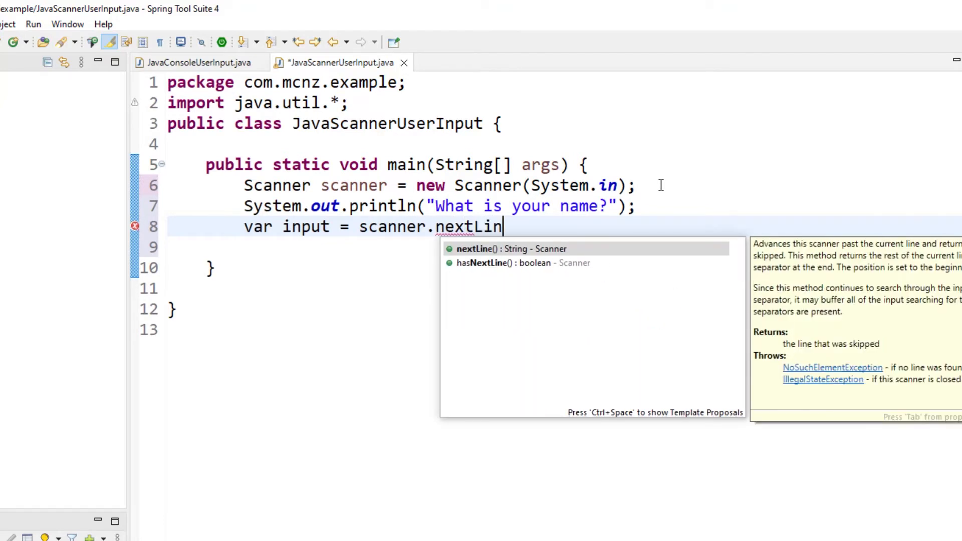
pyautogui.click(509, 248)
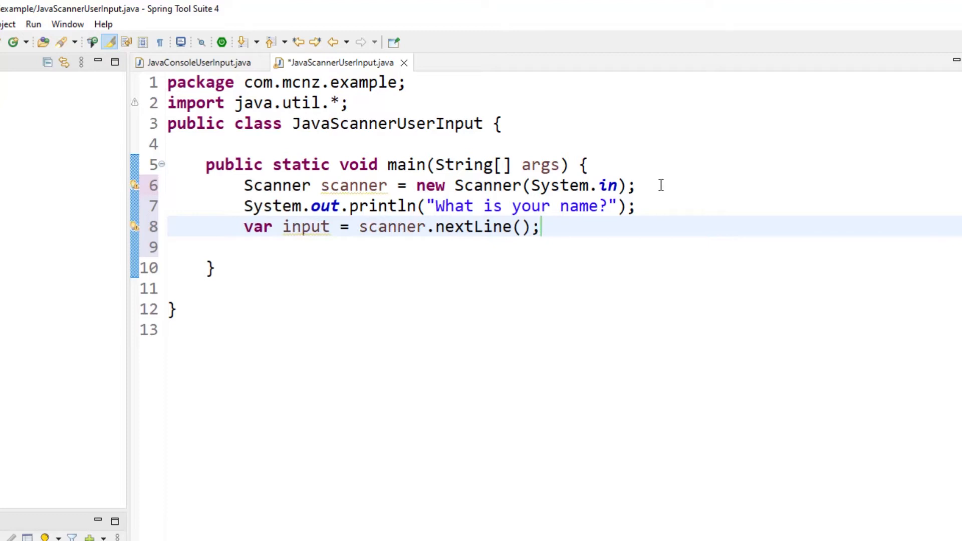
pyautogui.press('Return')
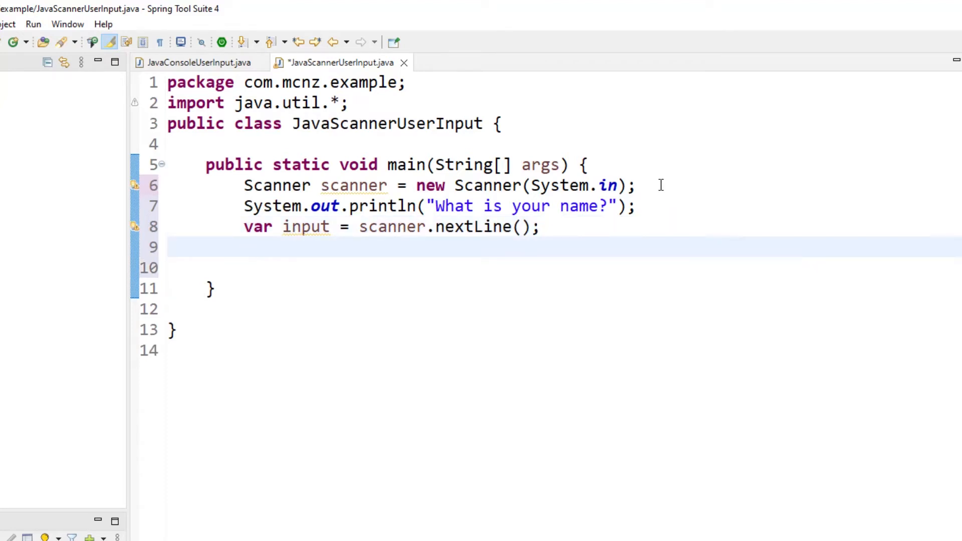
pyautogui.click(244, 247)
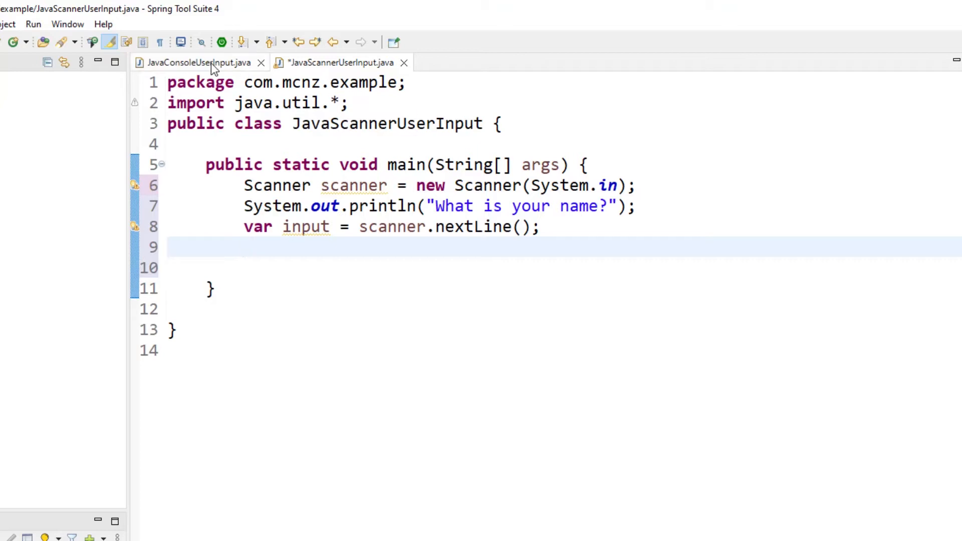
# Step: Copy the "You typed in" println from JavaConsoleUserInput into JavaScannerUserInput's main and save
pyautogui.click(197, 62)
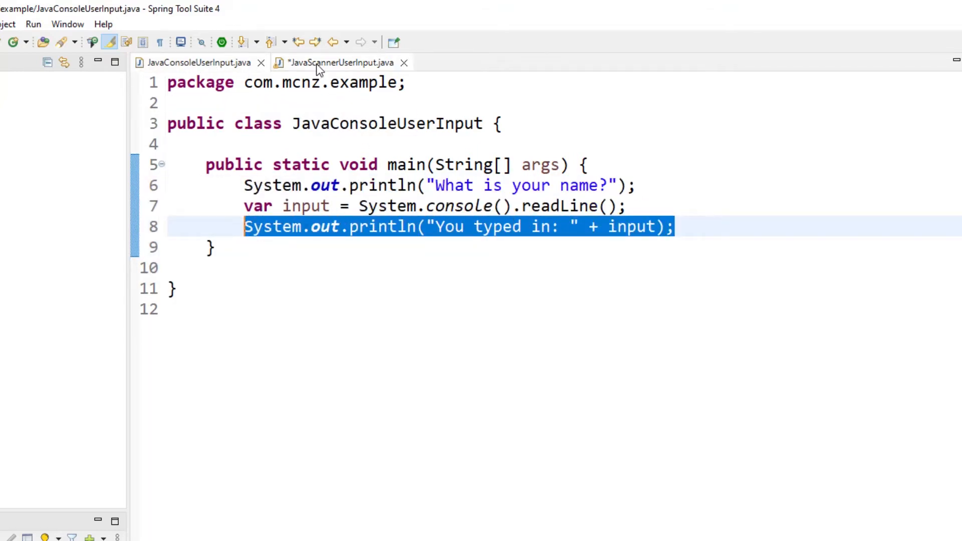
pyautogui.click(337, 62)
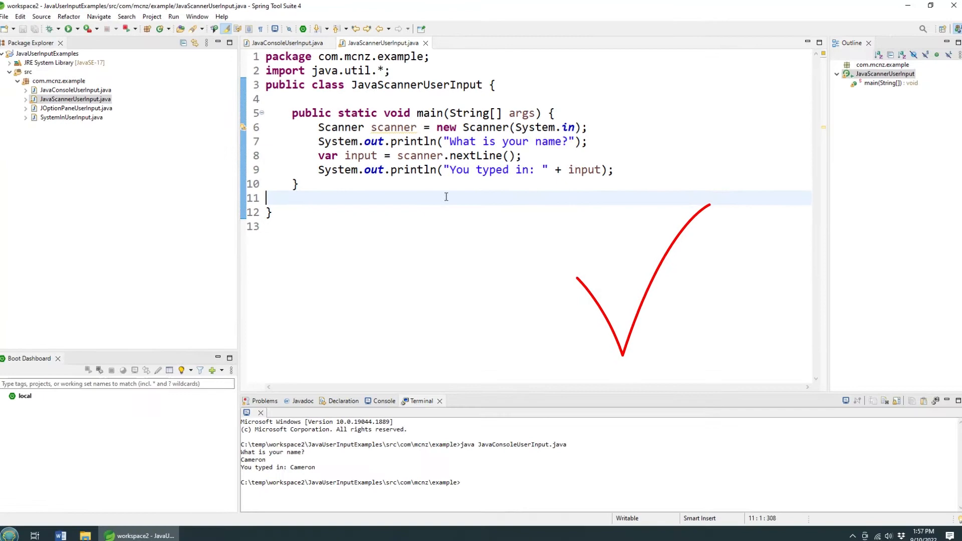
# Step: Run JavaScannerUserInput as a Java application and enter Cameron so it echoes "You typed in: Cameron"
pyautogui.click(80, 29)
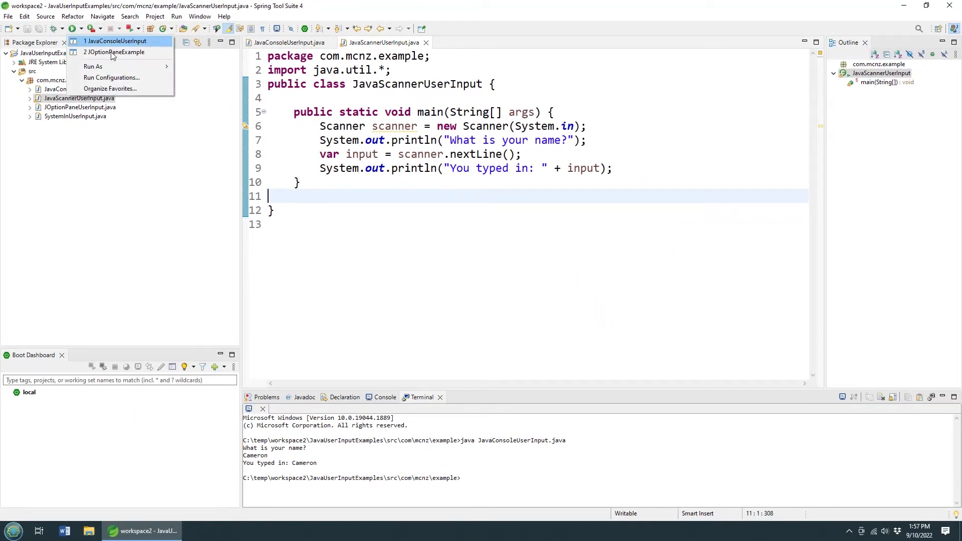
pyautogui.click(93, 66)
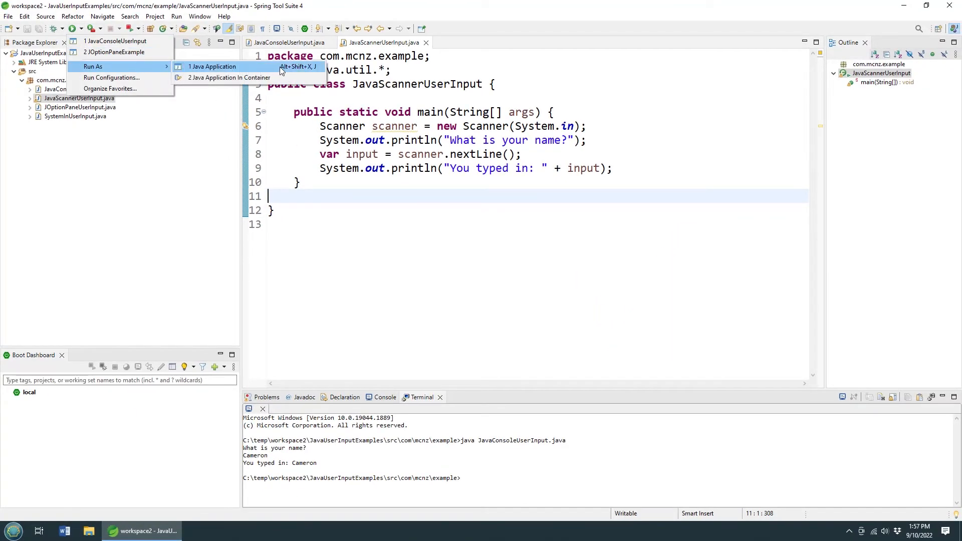
pyautogui.click(213, 66)
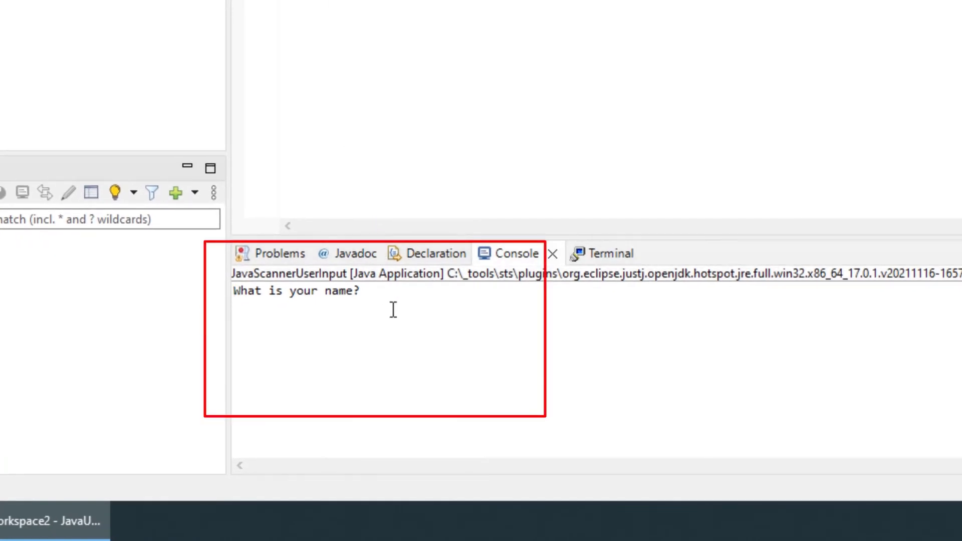
pyautogui.write('Cameron')
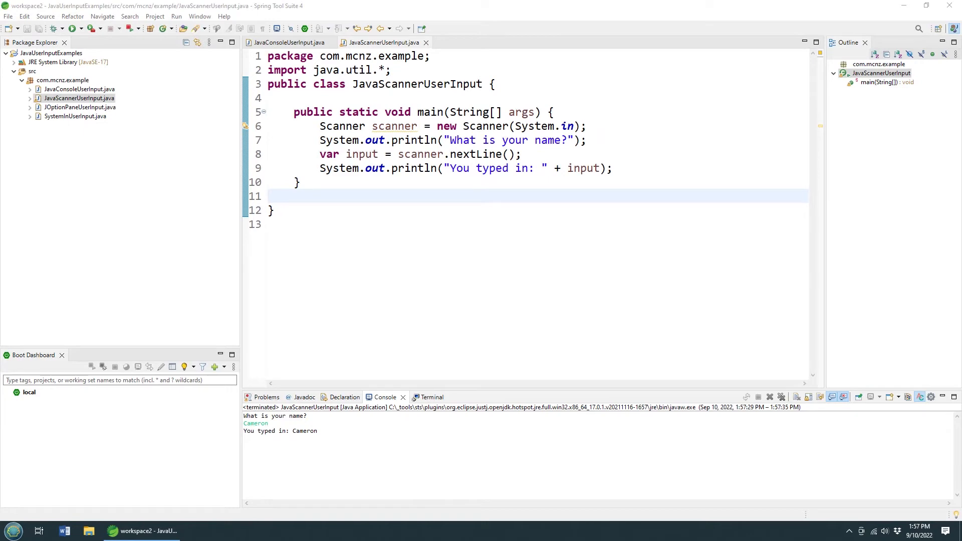
pyautogui.click(79, 107)
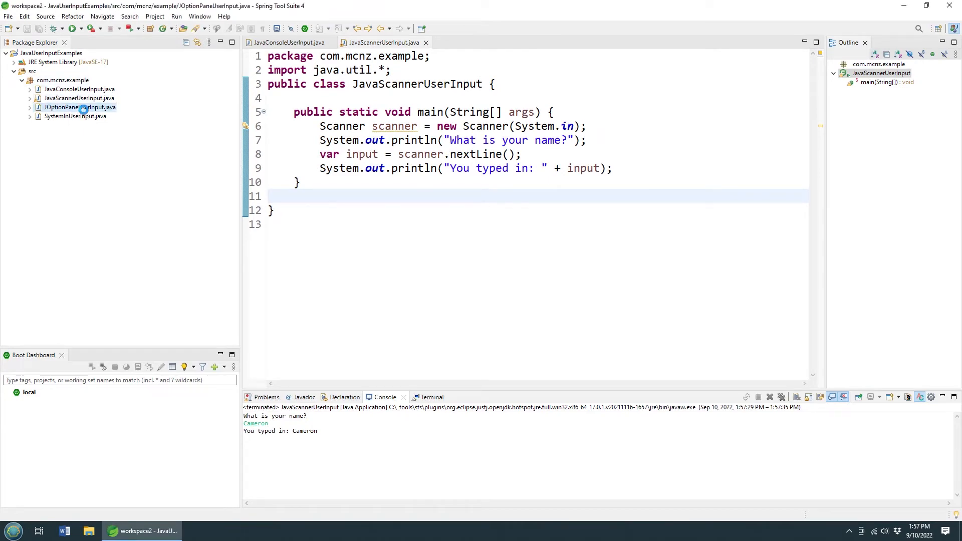
# Step: Open JOptionPaneUserInput, add import javax.swing.*; and save
pyautogui.doubleClick(80, 107)
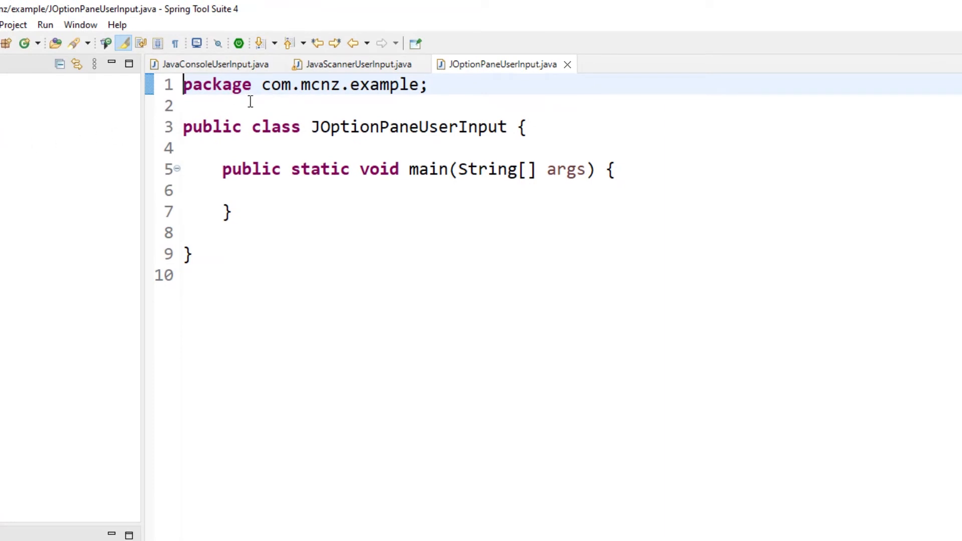
pyautogui.write('import')
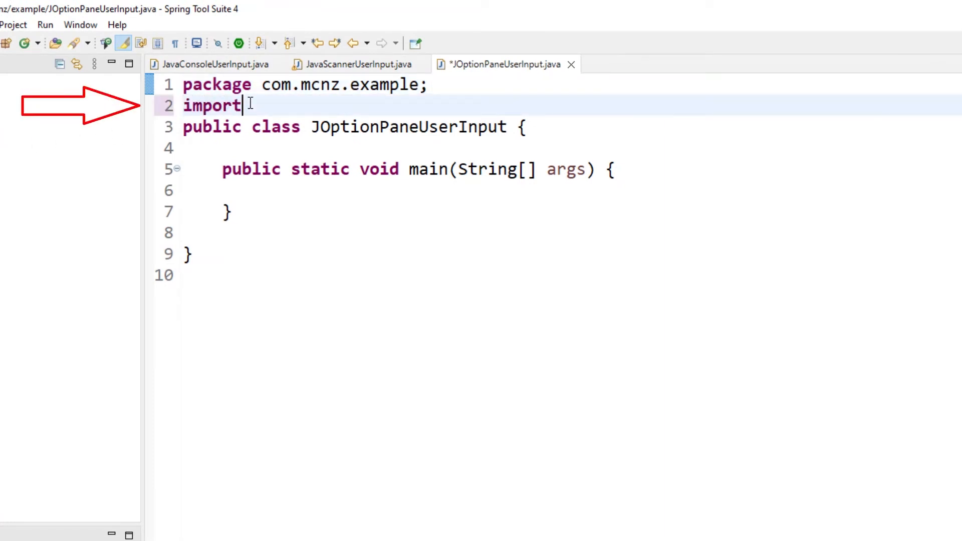
pyautogui.write('javax.swing.*;')
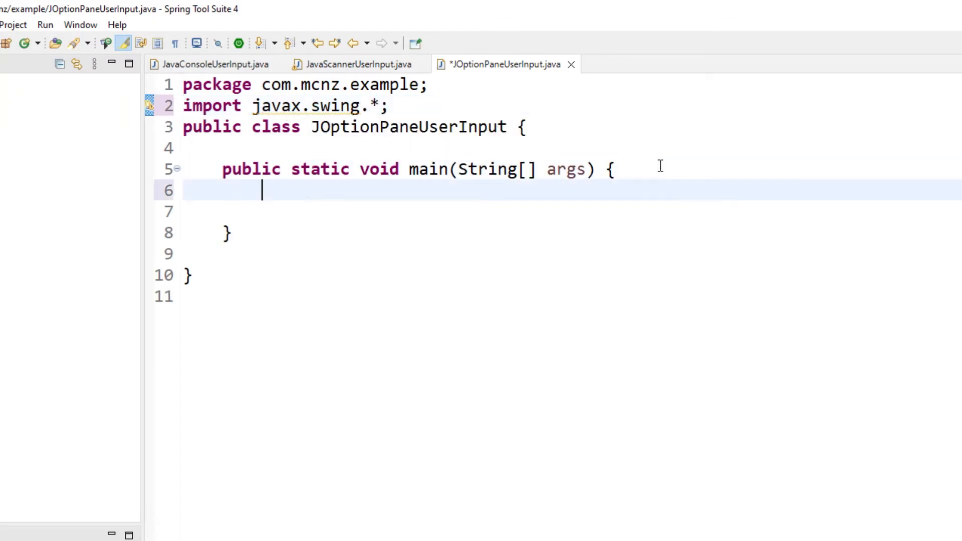
pyautogui.press('ctrl+s')
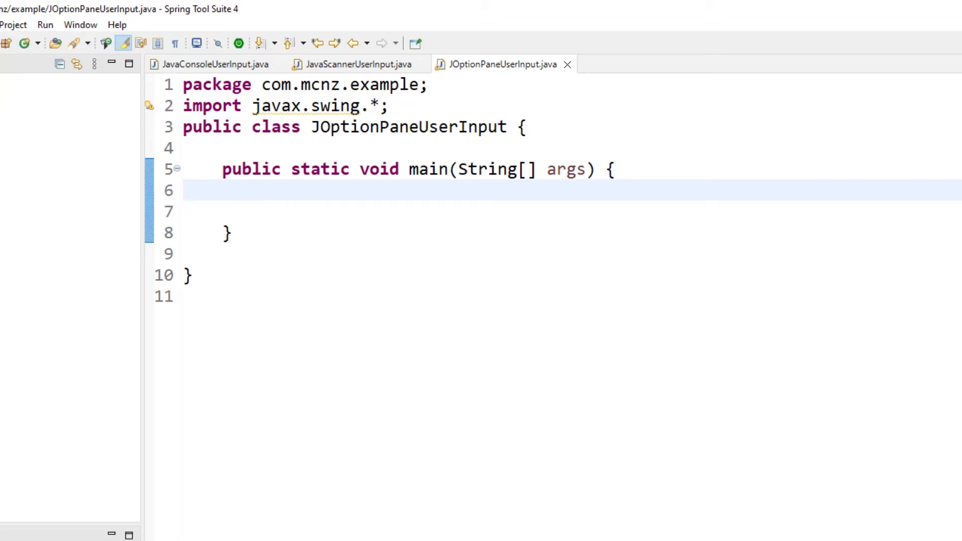
# Step: Return to the JOptionPaneUserInput class and place the caret inside its empty main method
pyautogui.click(353, 64)
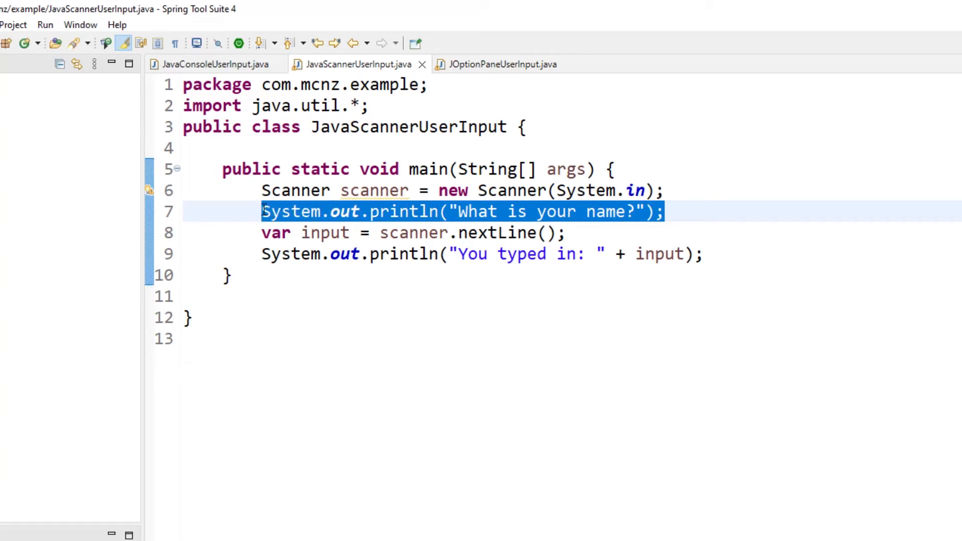
pyautogui.click(497, 64)
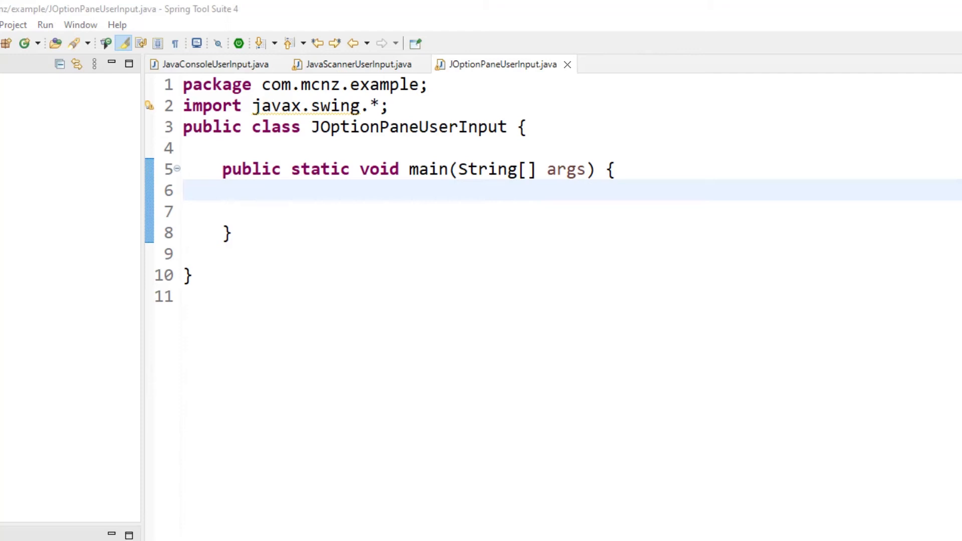
pyautogui.click(262, 190)
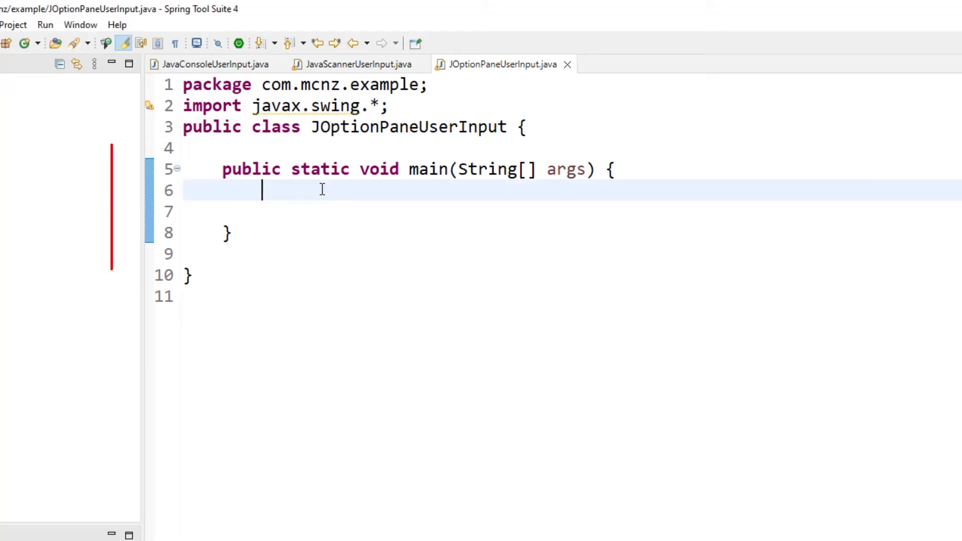
# Step: Write var input = JOptionPane.showInputDialog("What's your name?"); using the single-message overload
pyautogui.write('var input =')
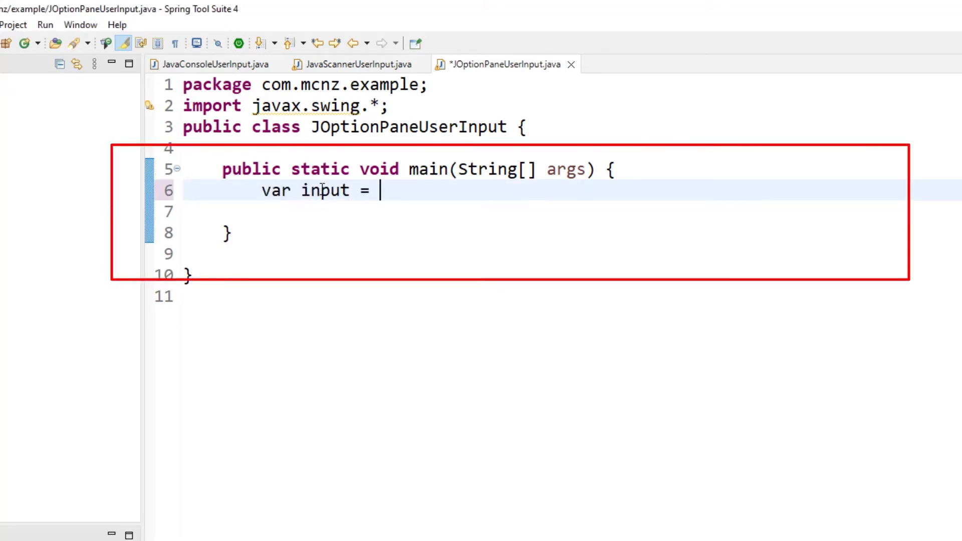
pyautogui.write('JOptionPane.showIn')
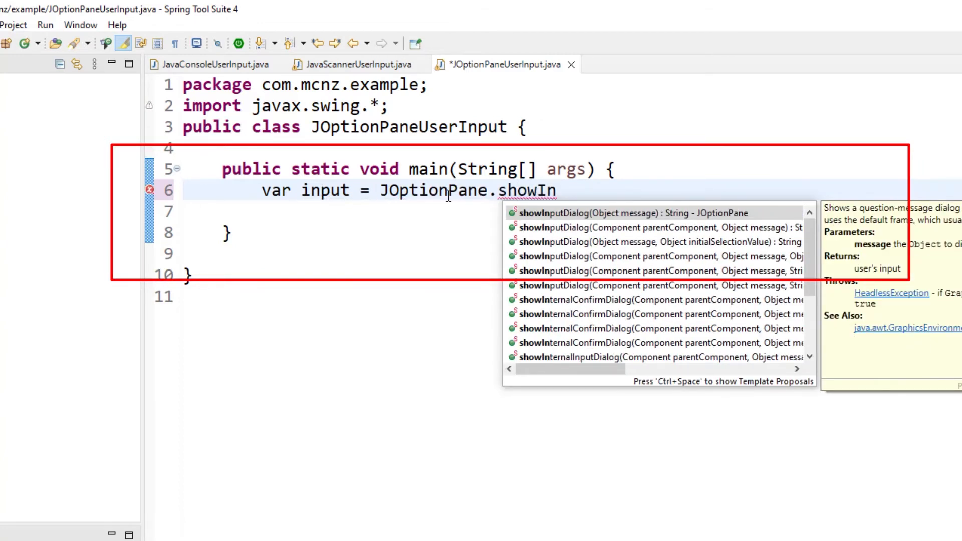
pyautogui.click(619, 213)
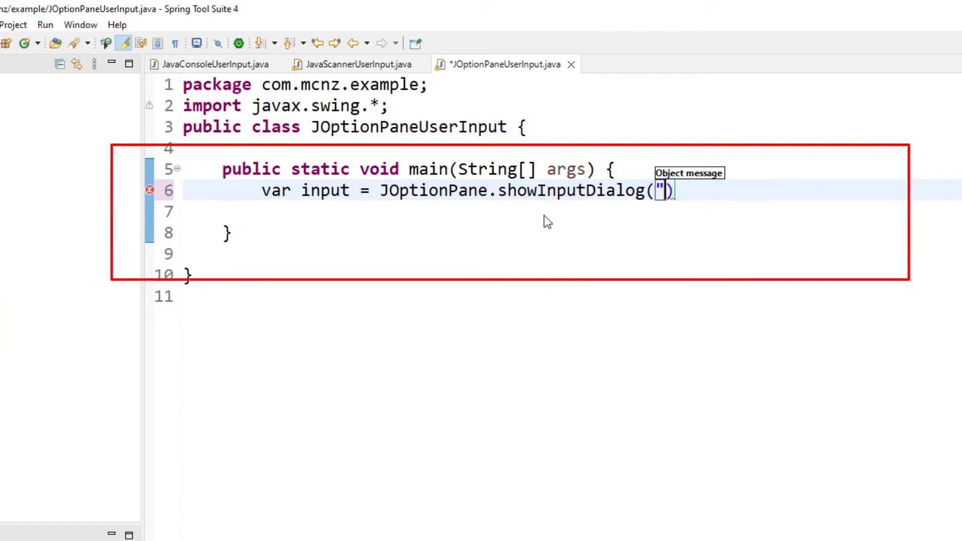
pyautogui.write("What's your na")
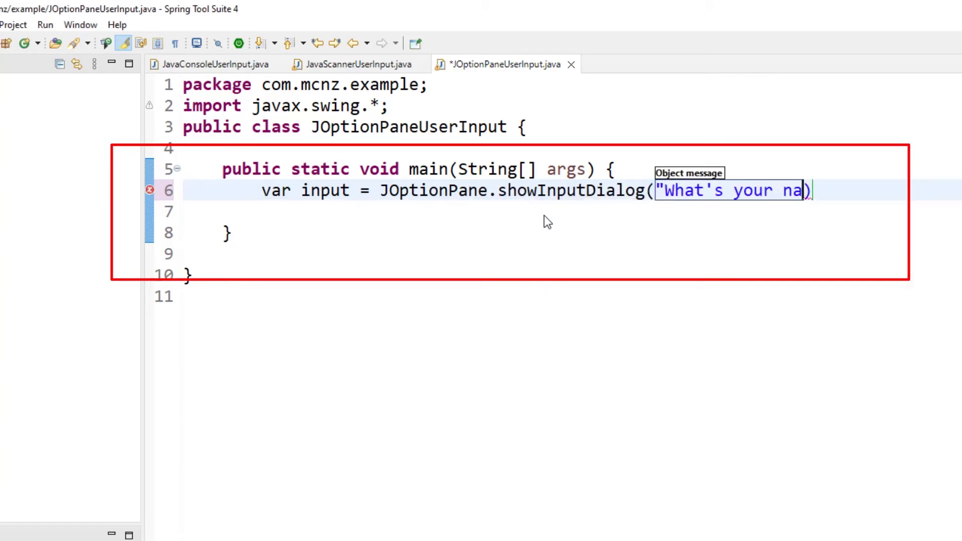
pyautogui.write('me?");')
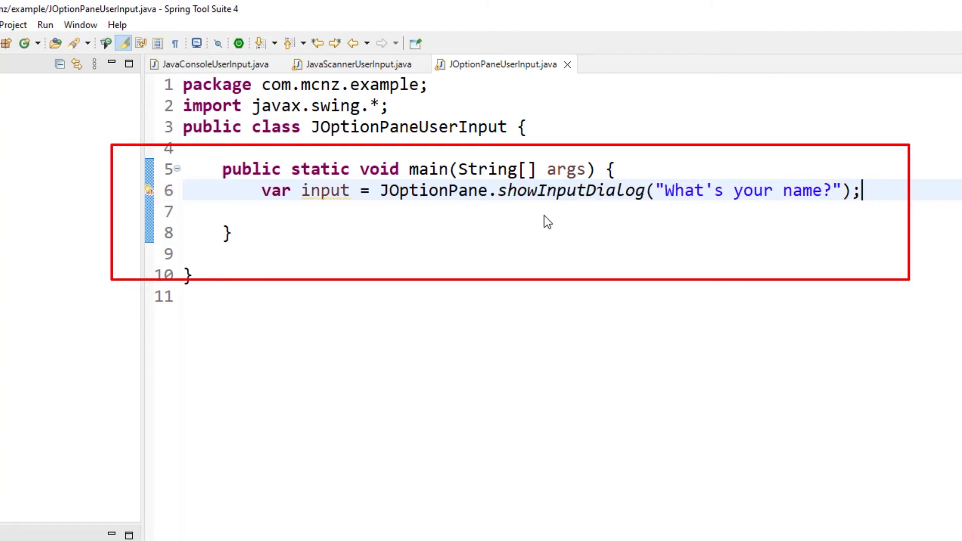
pyautogui.moveTo(890, 190)
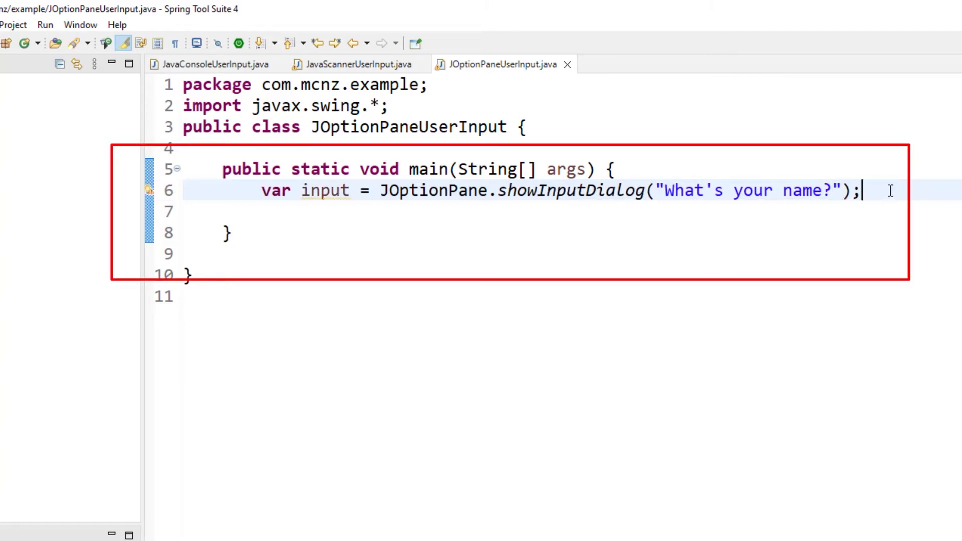
pyautogui.press('Return')
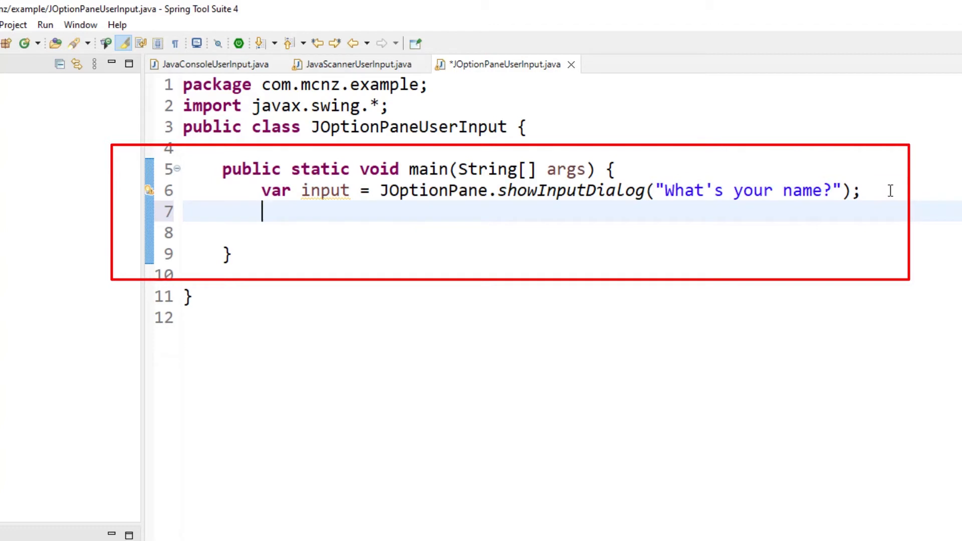
pyautogui.moveTo(214, 429)
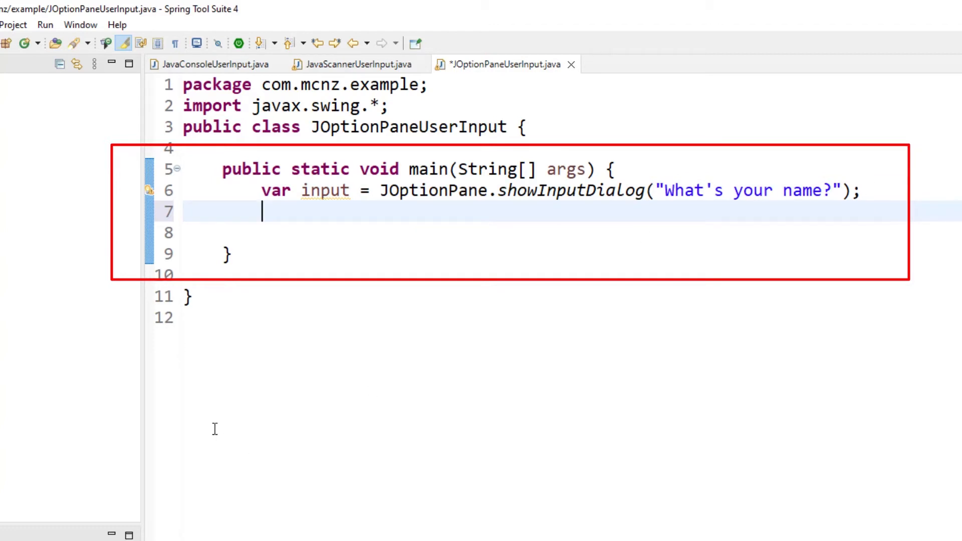
# Step: Add JOptionPane.showMessageDialog with "You typed in: " + input, using the two-argument overload
pyautogui.write('JOptionPane.show')
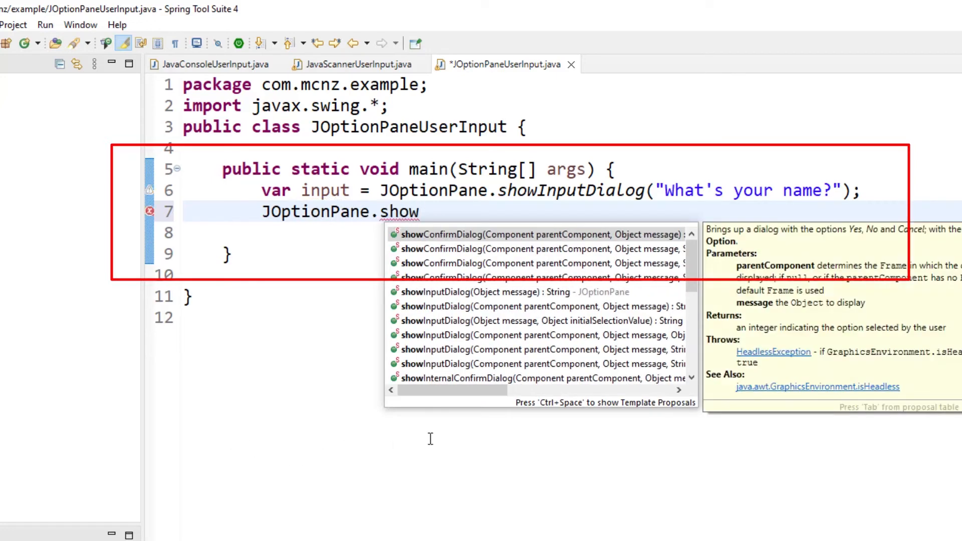
pyautogui.write('M')
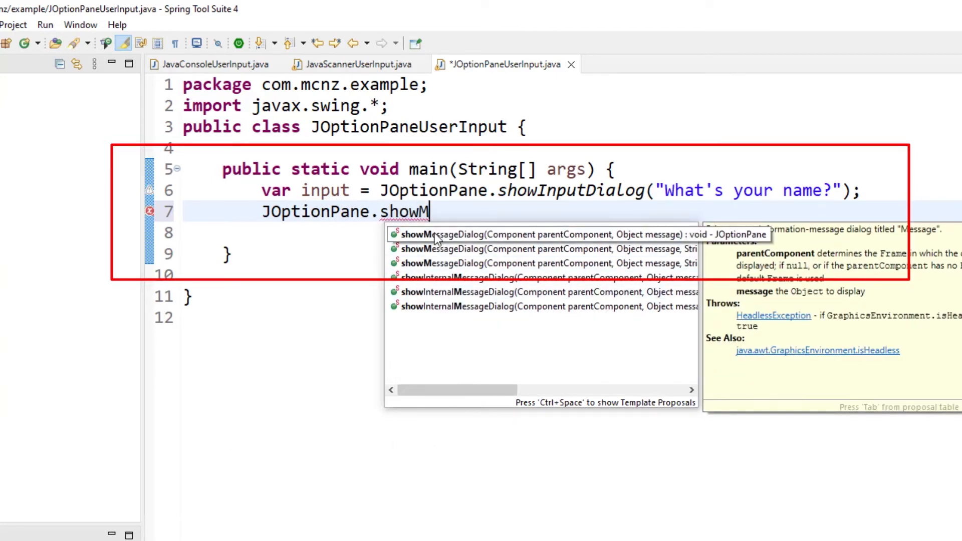
pyautogui.click(573, 234)
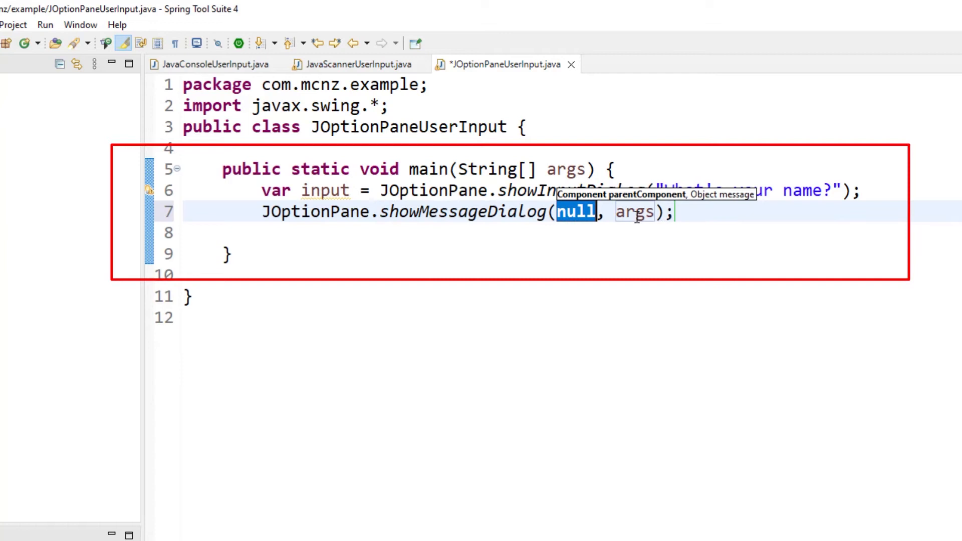
pyautogui.write('"Y')
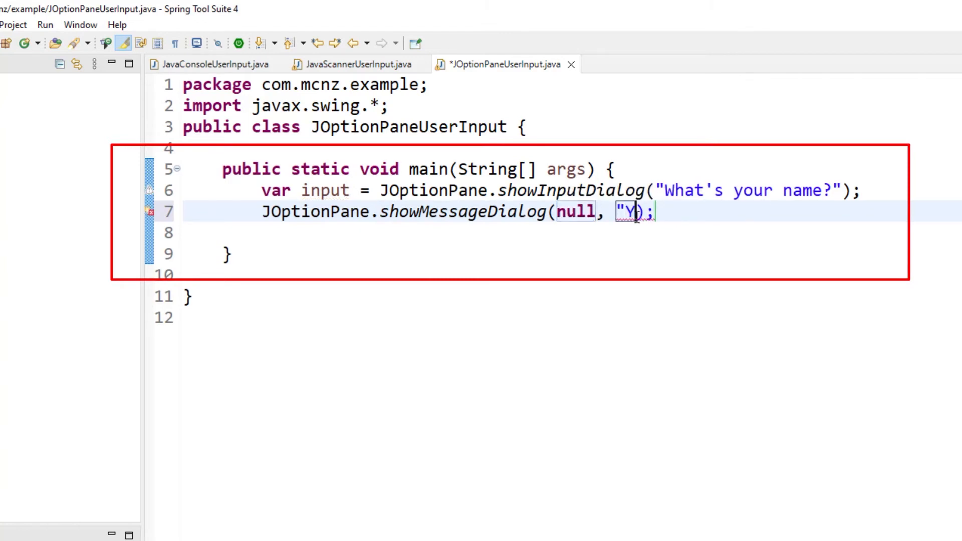
pyautogui.write('ou typed in: " + input')
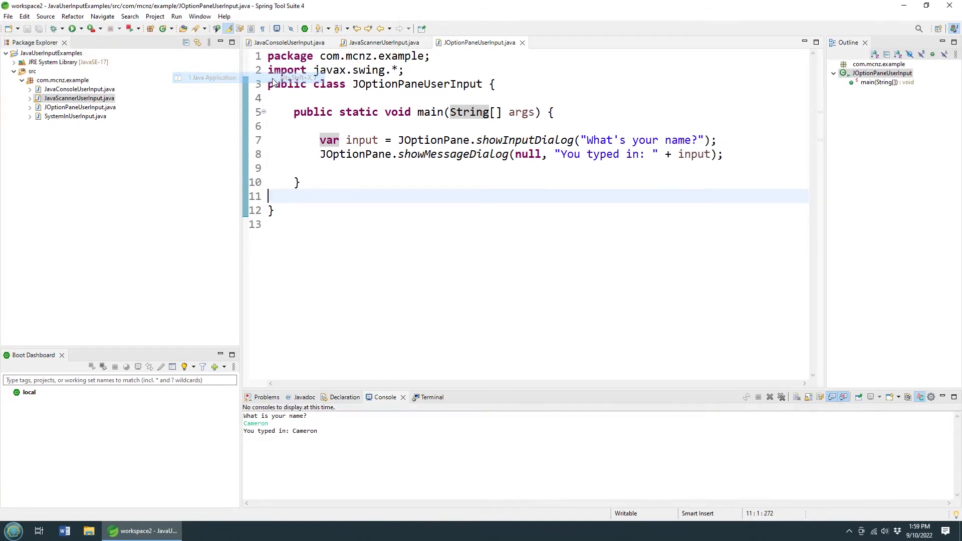
# Step: Run JOptionPaneUserInput as a Java application and answer the name dialog with Cameron
pyautogui.click(128, 30)
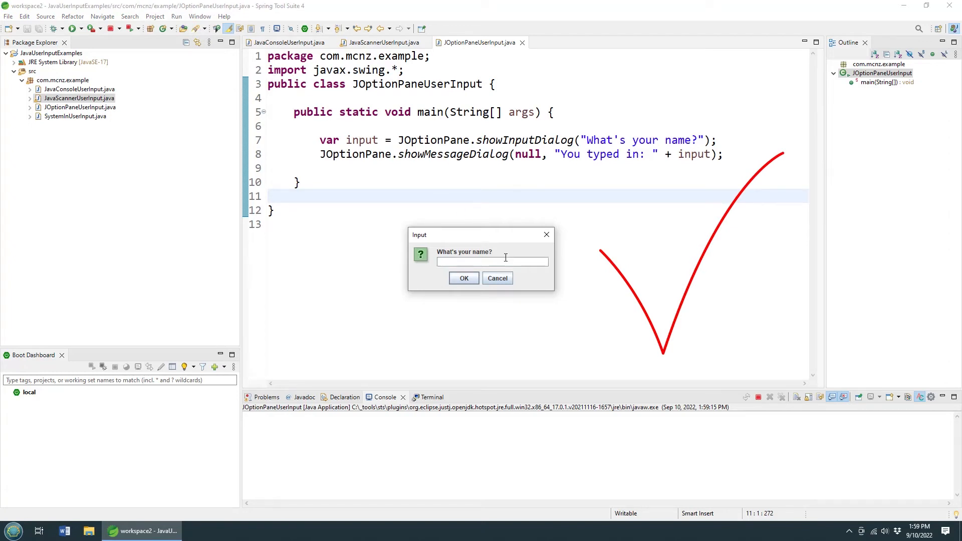
pyautogui.write('Cameron')
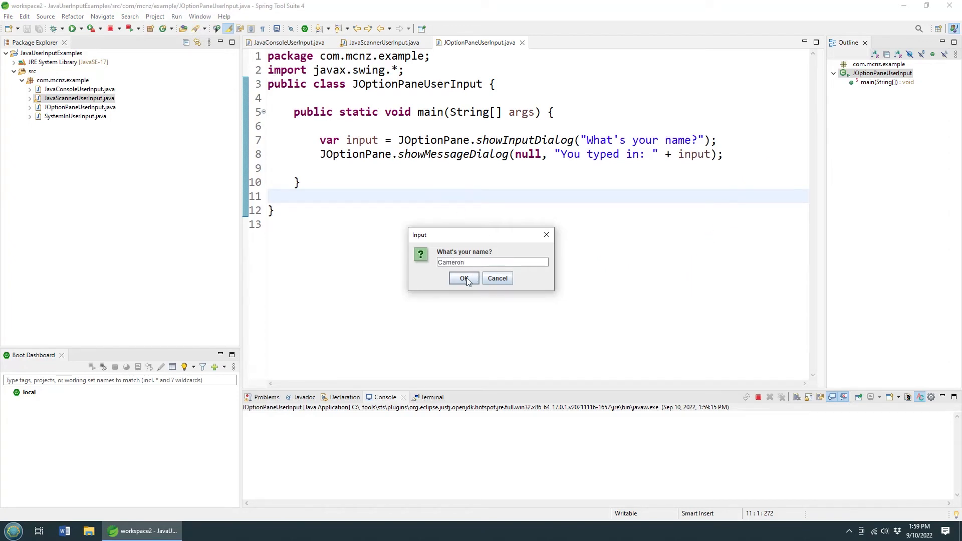
pyautogui.click(464, 278)
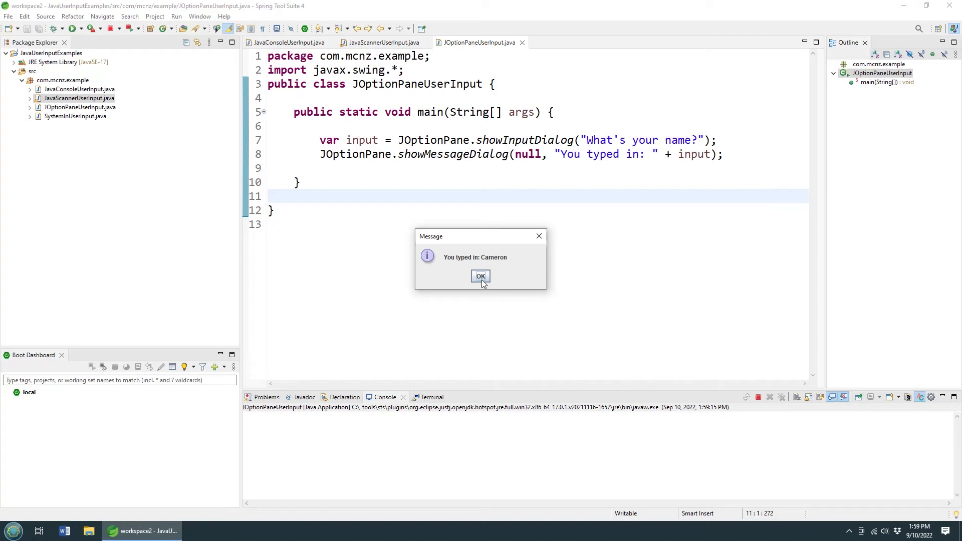
# Step: Dismiss the 'You typed in: Cameron' message and open SystemInUserInput.java
pyautogui.click(480, 277)
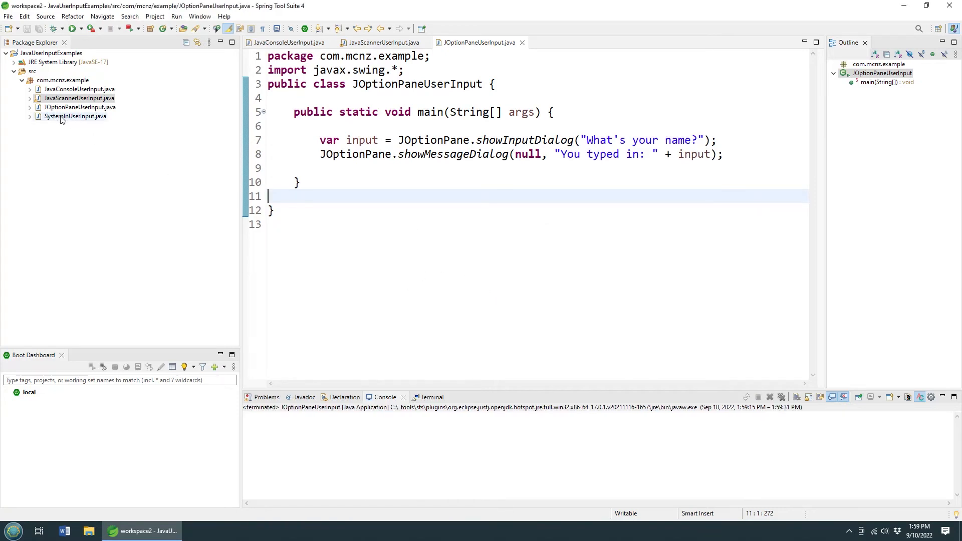
pyautogui.doubleClick(75, 117)
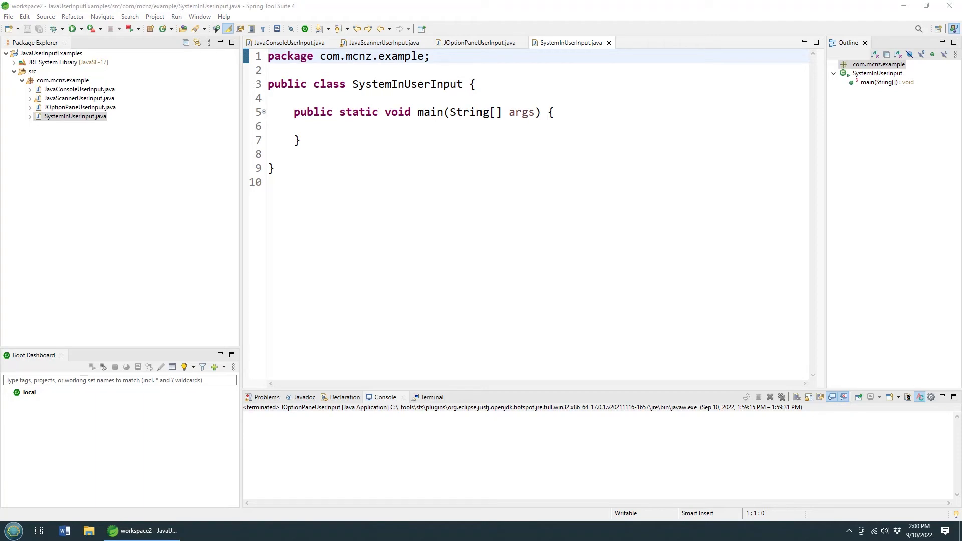
# Step: Add import java.io.*; at the top of SystemInUserInput
pyautogui.write('import')
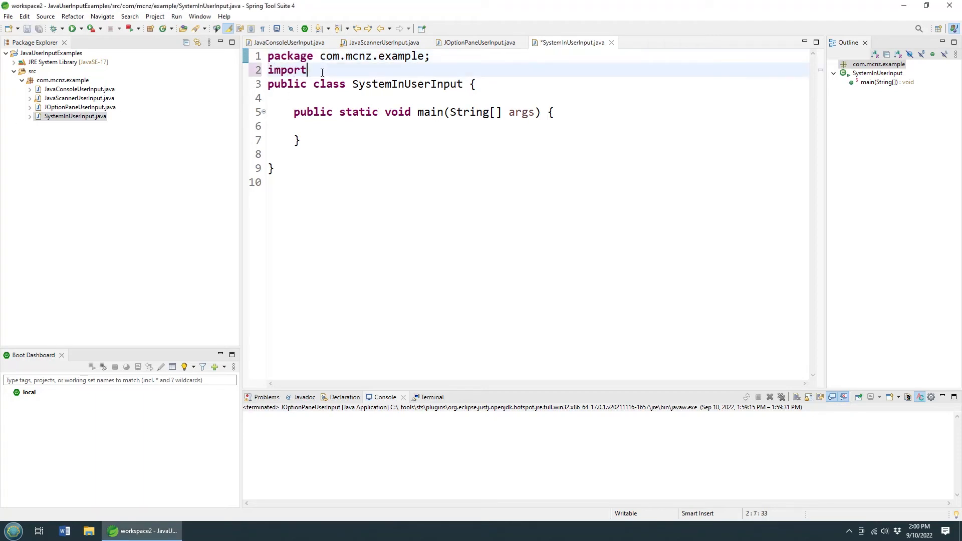
pyautogui.write('java.io.*;')
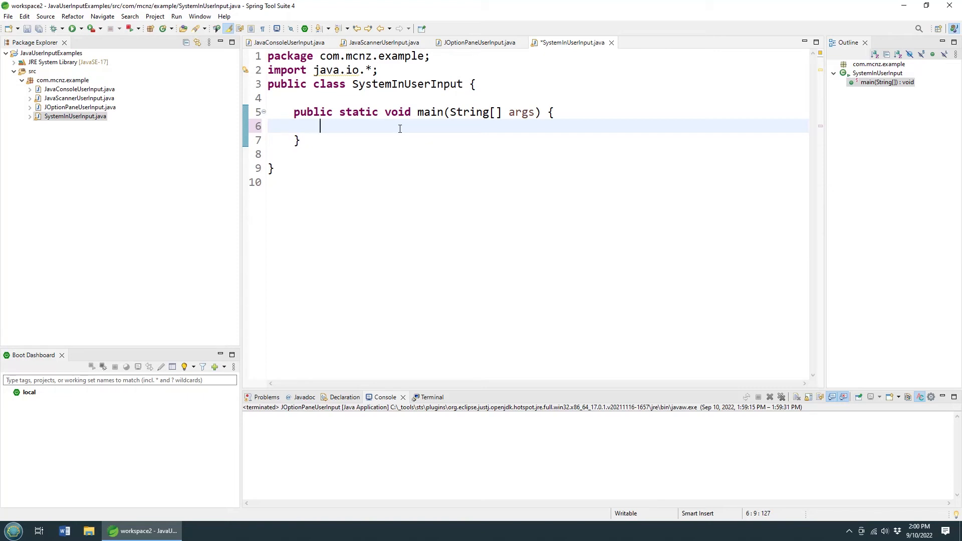
# Step: Declare InputStreamReader reader = new InputStreamReader(System.in) in main
pyautogui.write('InputS')
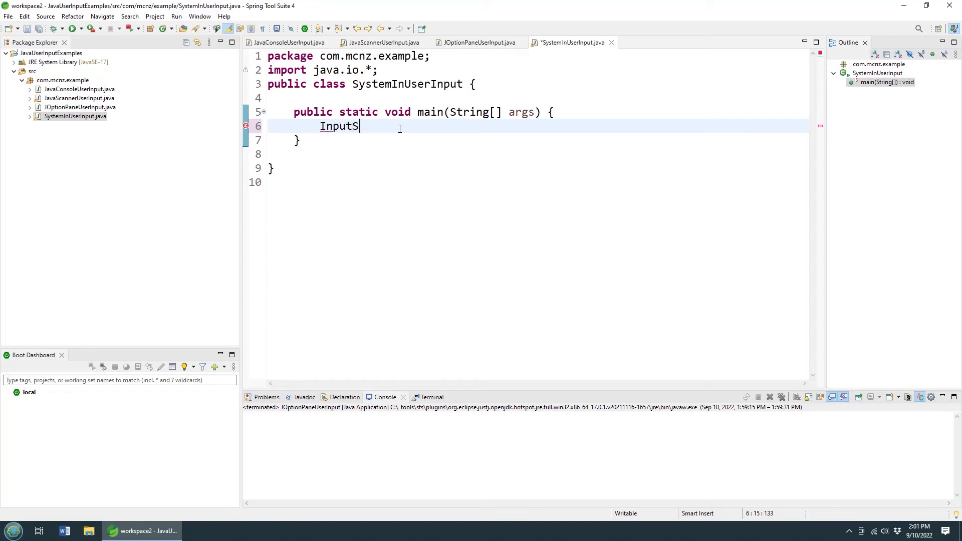
pyautogui.write('treamReader read')
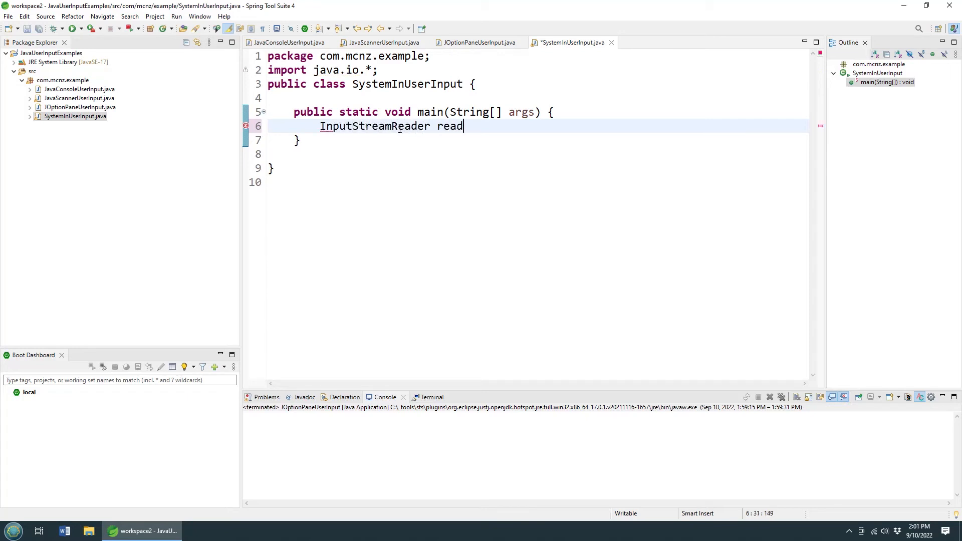
pyautogui.write('er = new Inp')
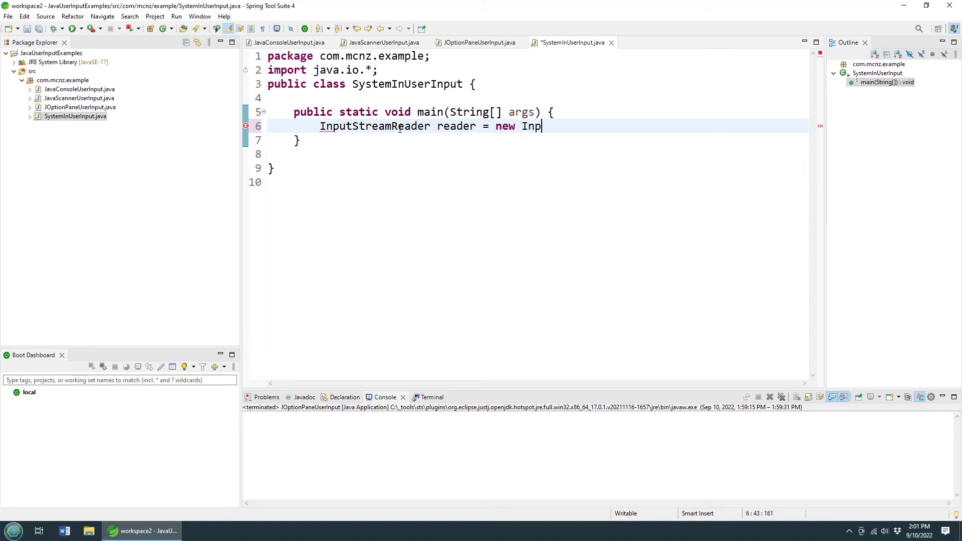
pyautogui.write('utStreamReader')
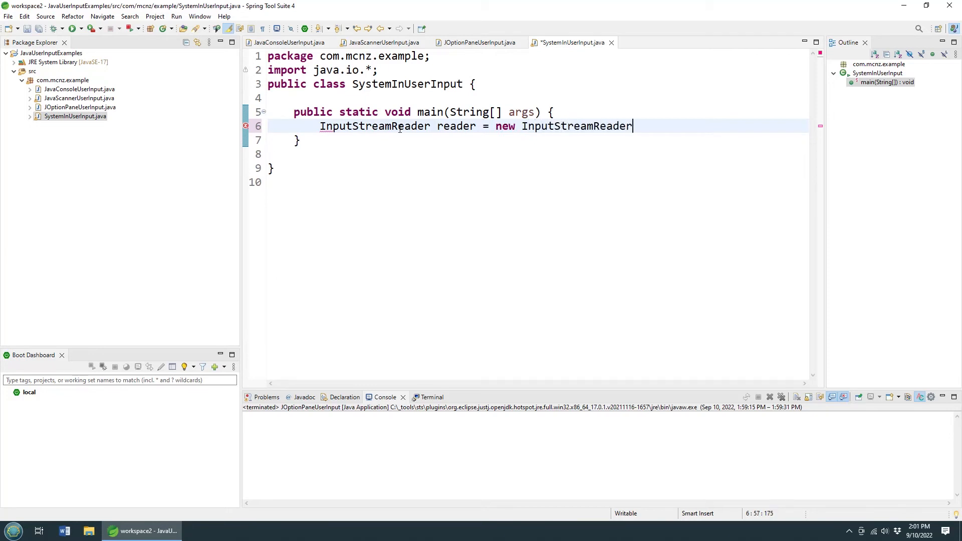
pyautogui.write('(System.in)')
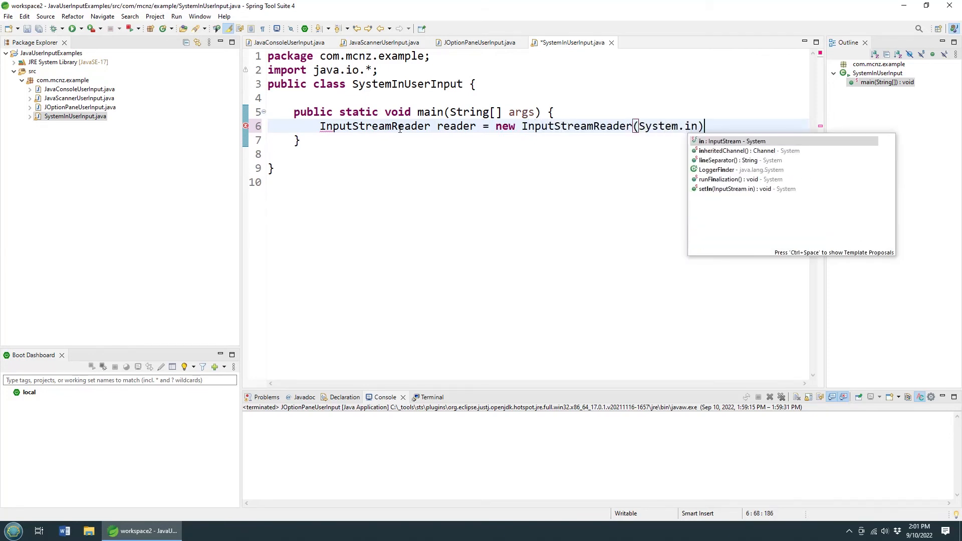
# Step: Add BufferedReader br = new BufferedReader(reader); on the next line of main
pyautogui.press('Return')
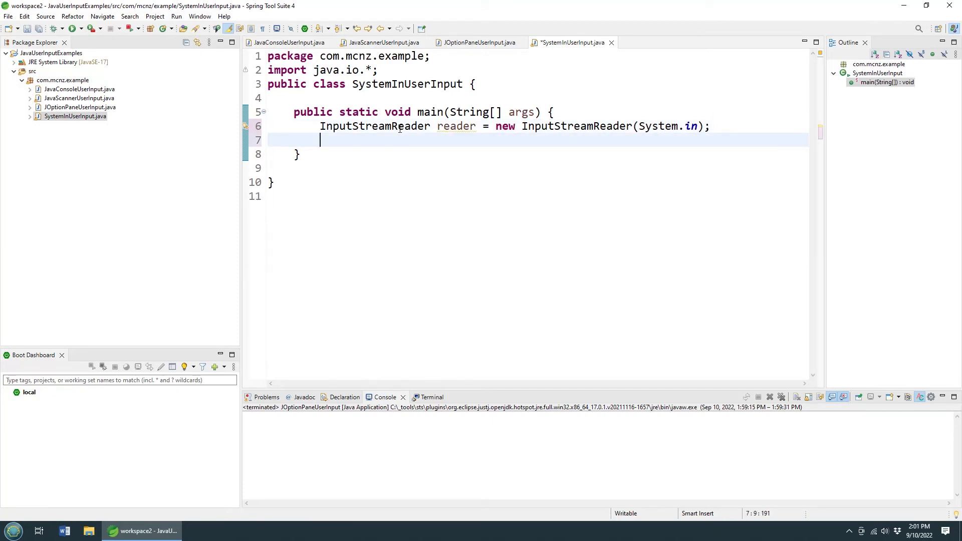
pyautogui.write('BufferedReader')
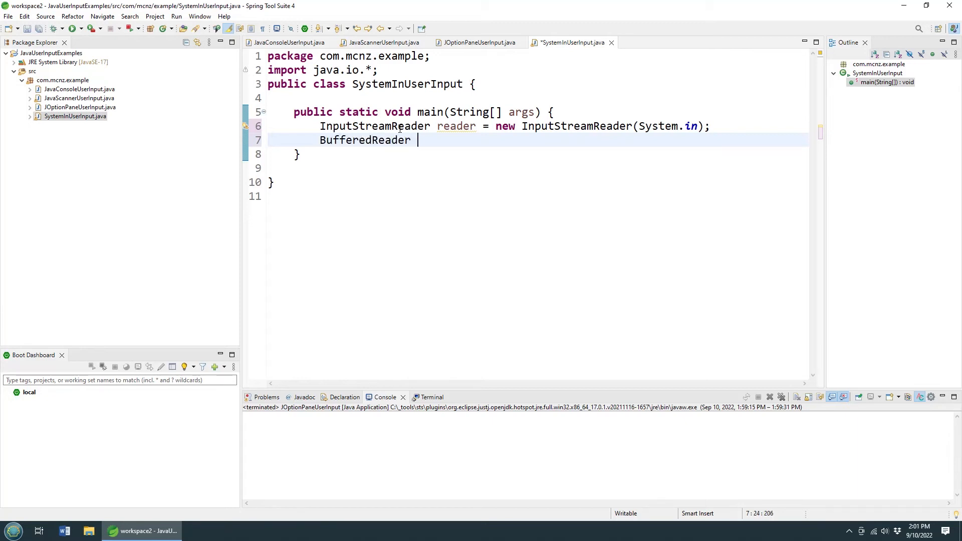
pyautogui.write('br = new')
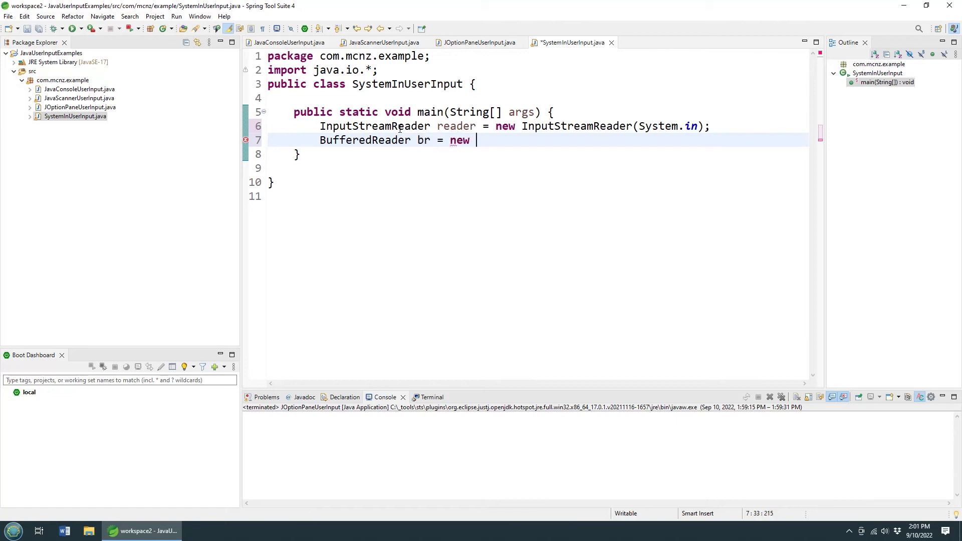
pyautogui.write('BufferedReade')
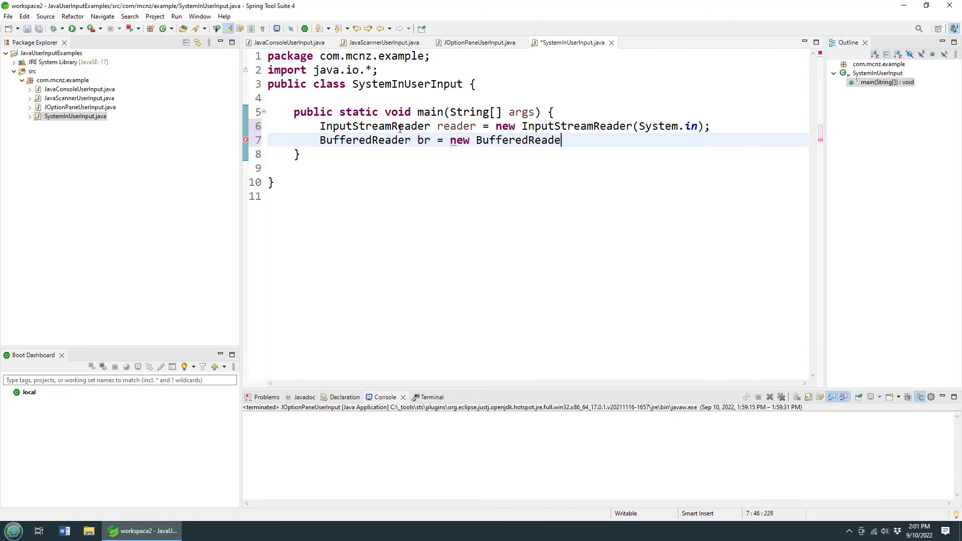
pyautogui.write('(reader)')
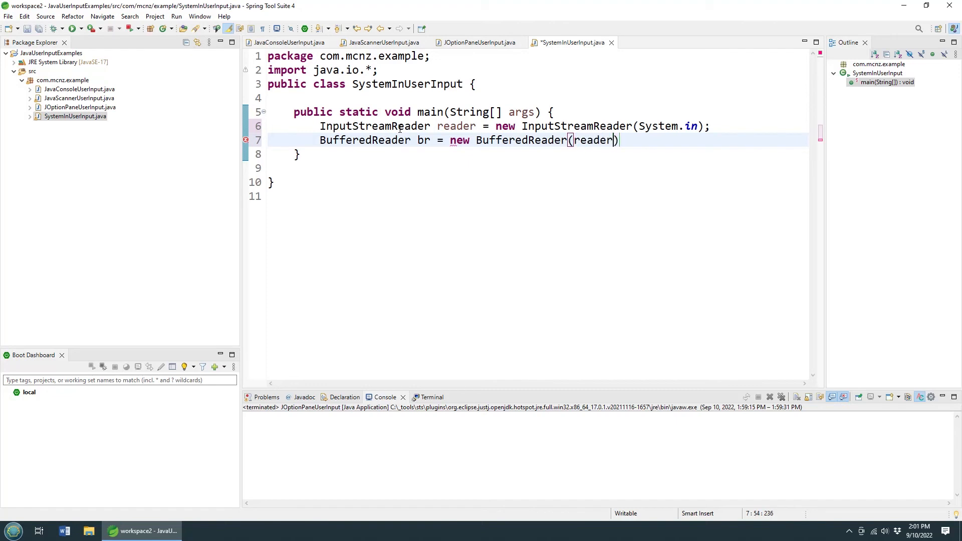
pyautogui.write(';')
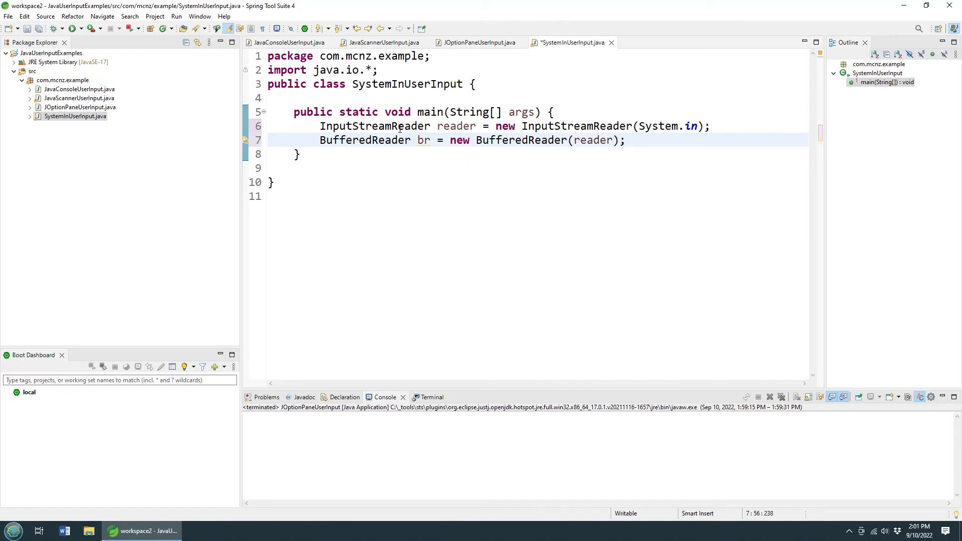
pyautogui.press('Return')
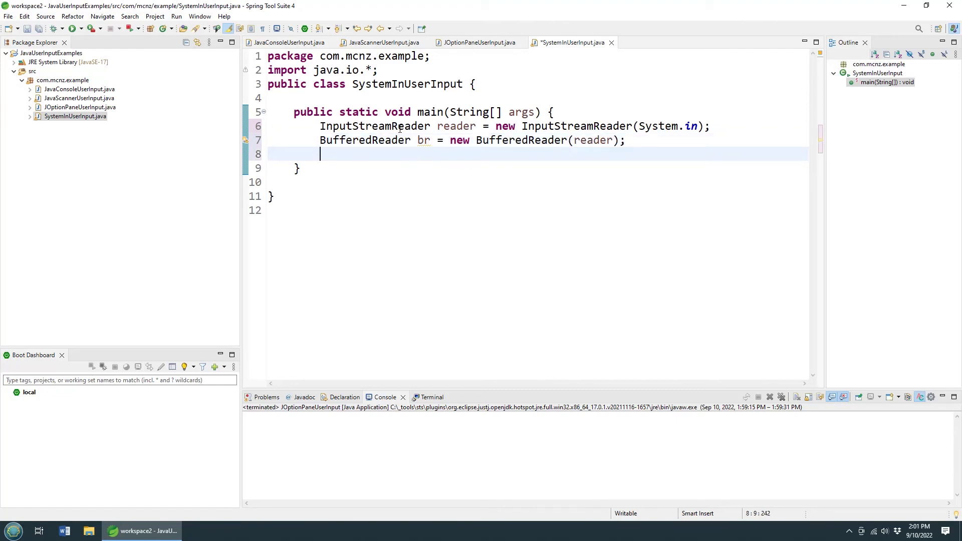
pyautogui.moveTo(386, 51)
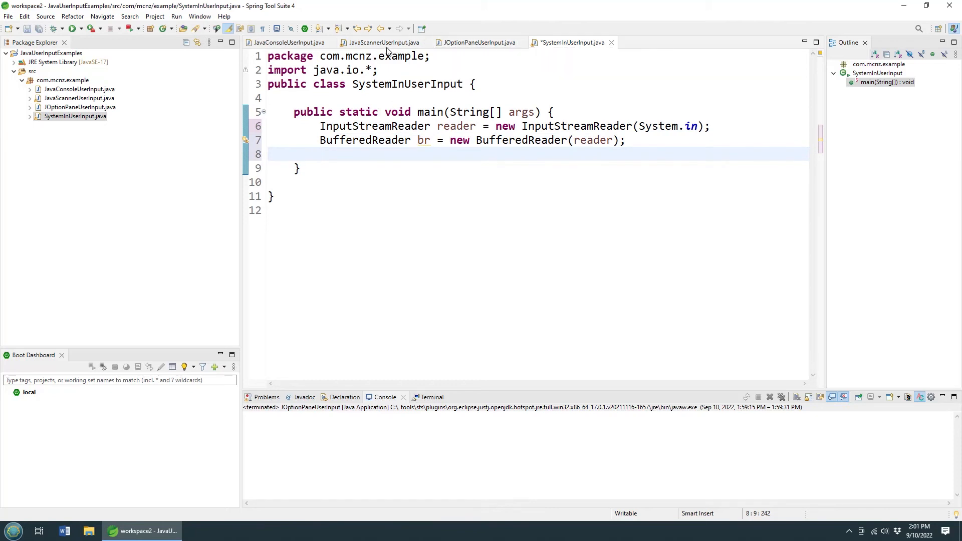
# Step: Write var input = br.readLine(); to read the typed name
pyautogui.click(381, 42)
pyautogui.write('System.out.println("What is your name?");')
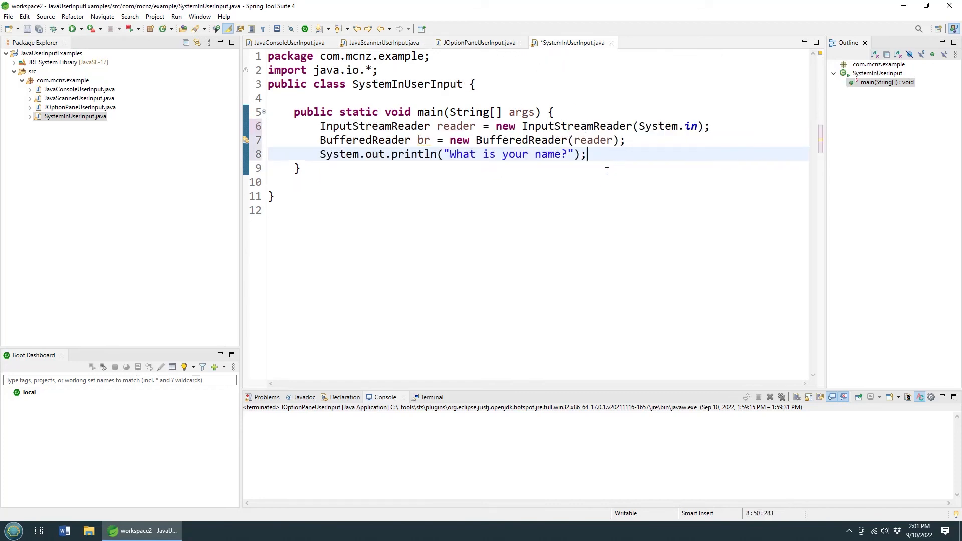
pyautogui.write('va')
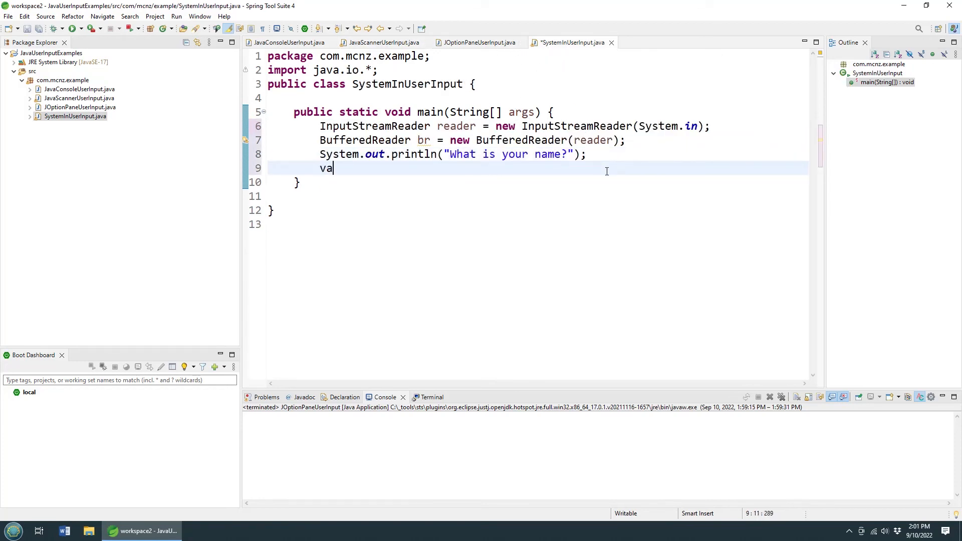
pyautogui.write('r input')
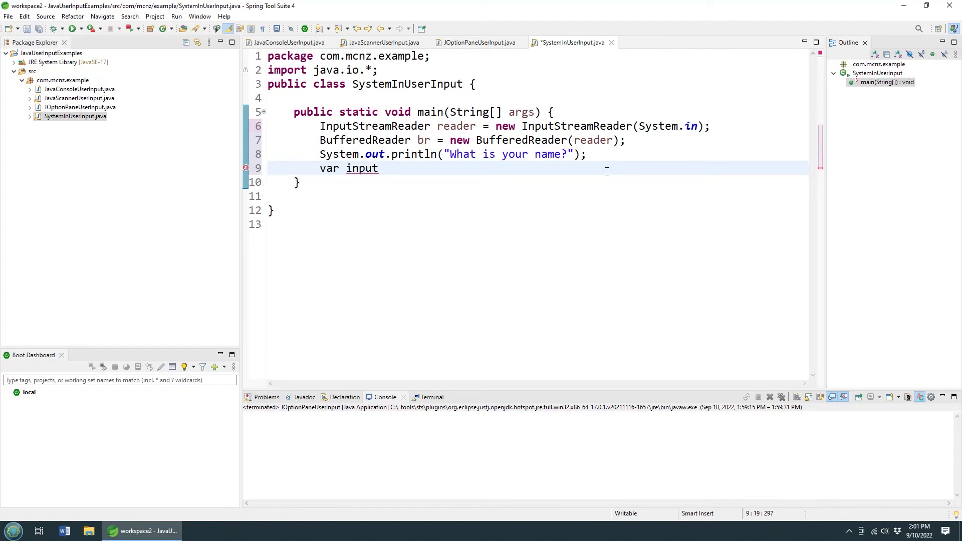
pyautogui.write('=')
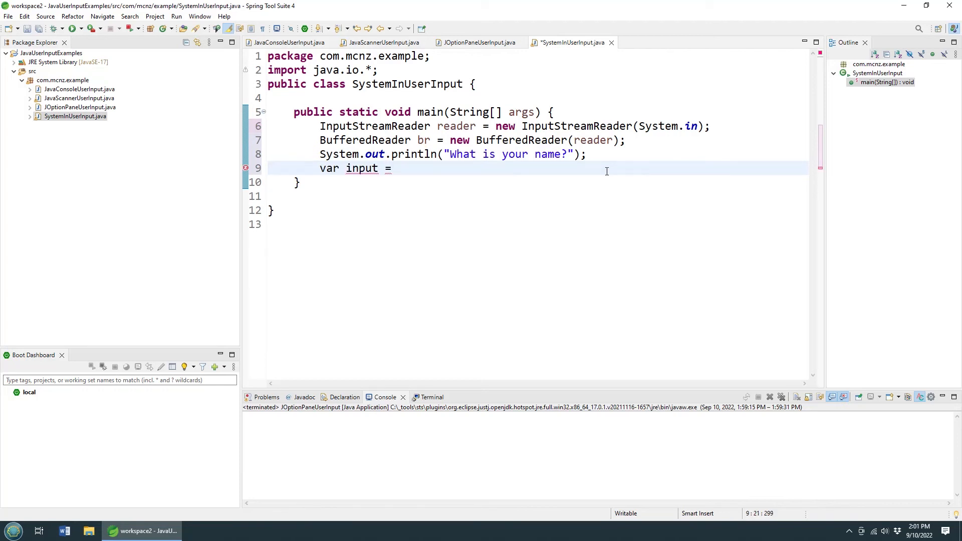
pyautogui.write('br.readLine();')
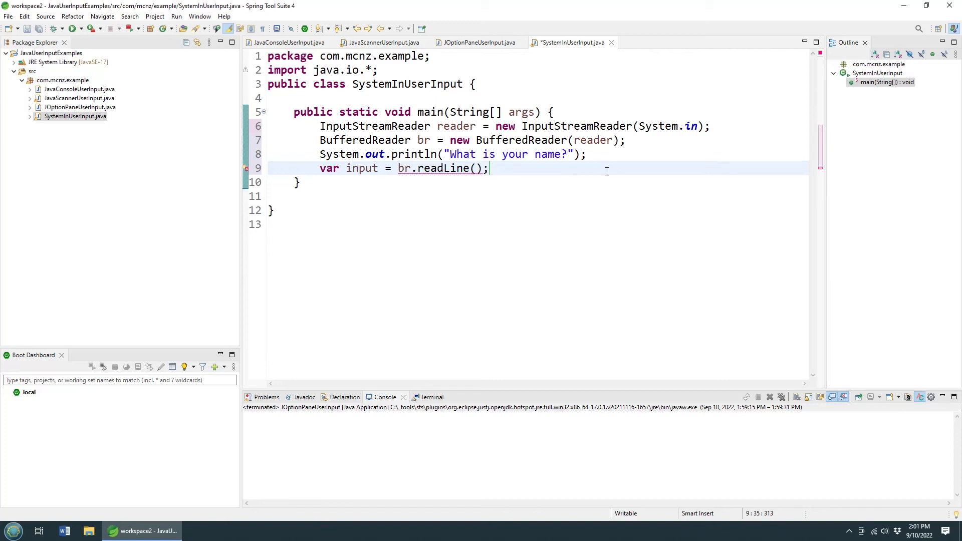
pyautogui.press('Return')
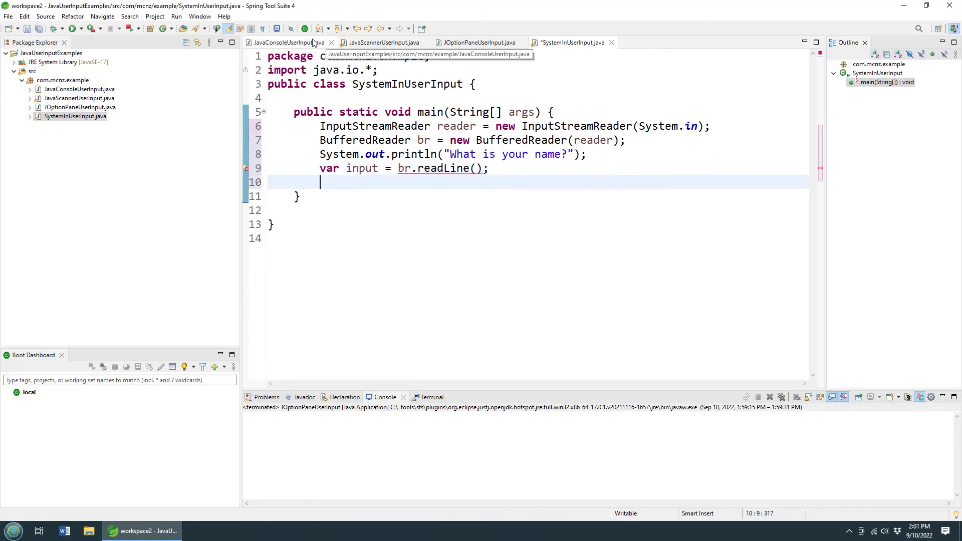
# Step: Add System.out.println("You typed in: " + input); borrowed from JavaConsoleUserInput
pyautogui.click(285, 42)
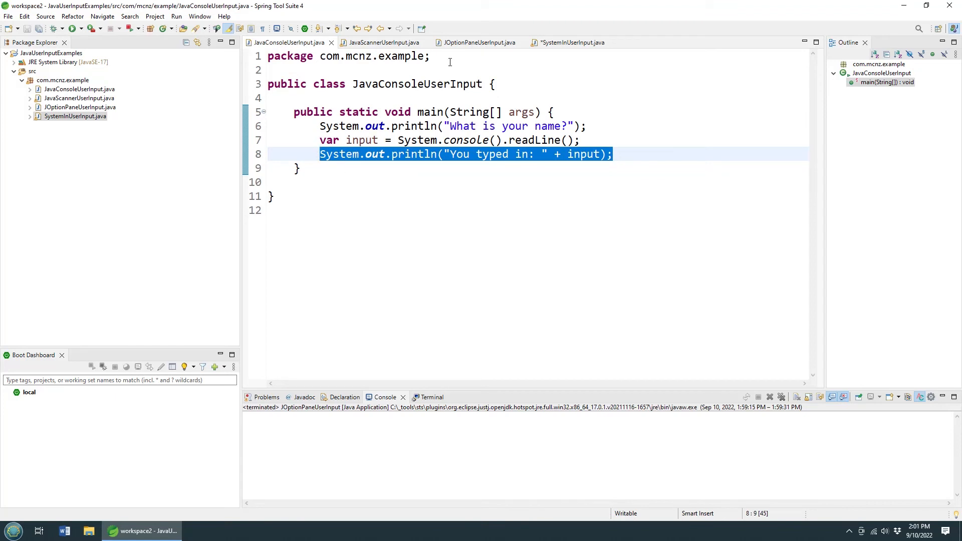
pyautogui.click(567, 42)
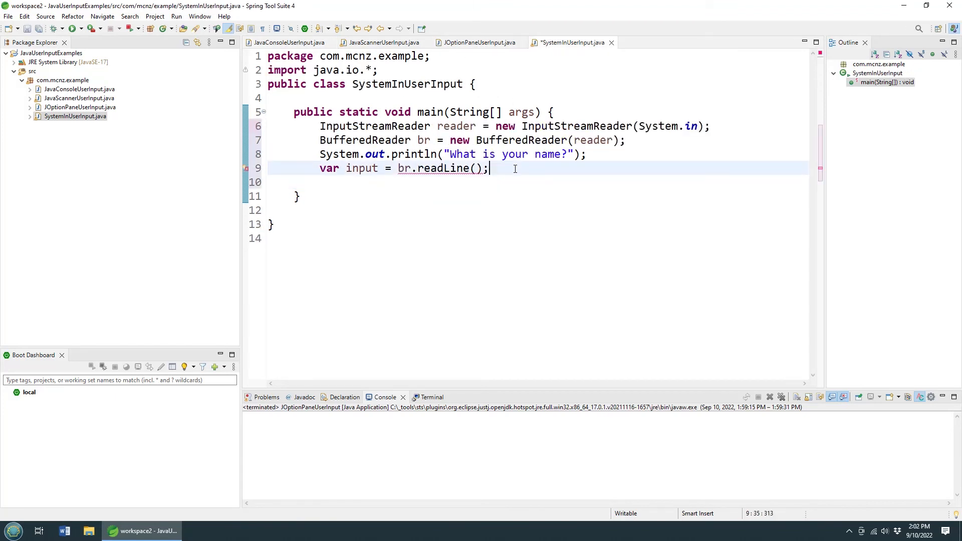
pyautogui.write('System.out.println("You typed in: " + input);')
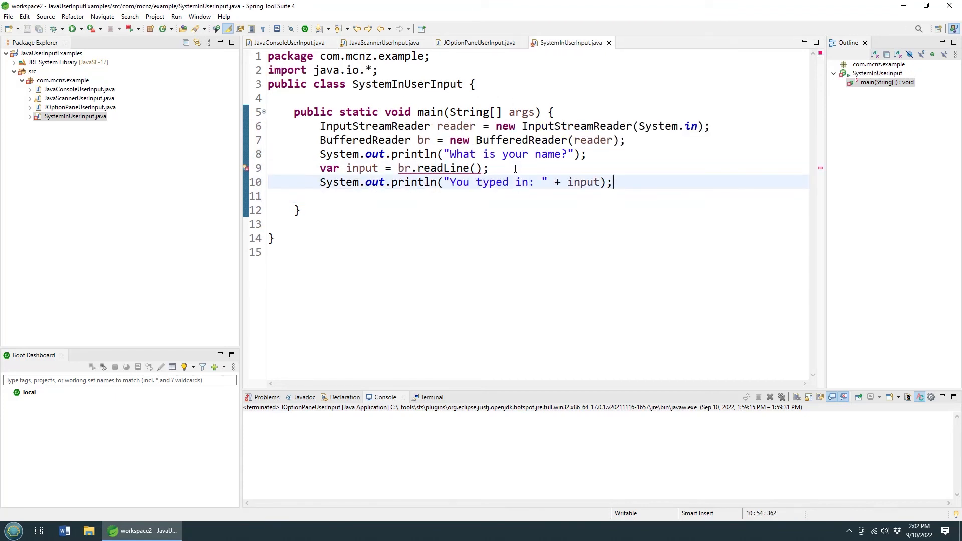
pyautogui.moveTo(246, 170)
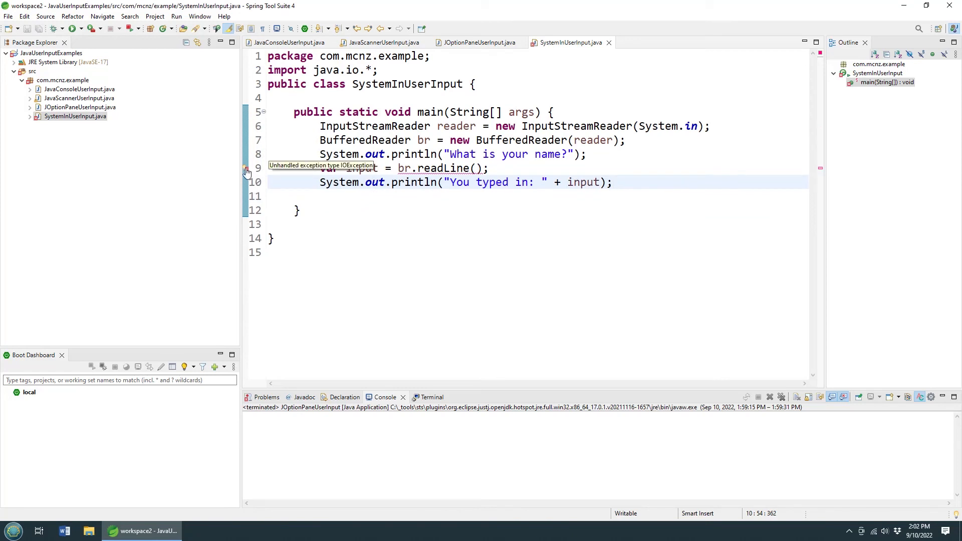
# Step: Declare throws Exception on main to clear the IOException error, and save the file
pyautogui.click(542, 112)
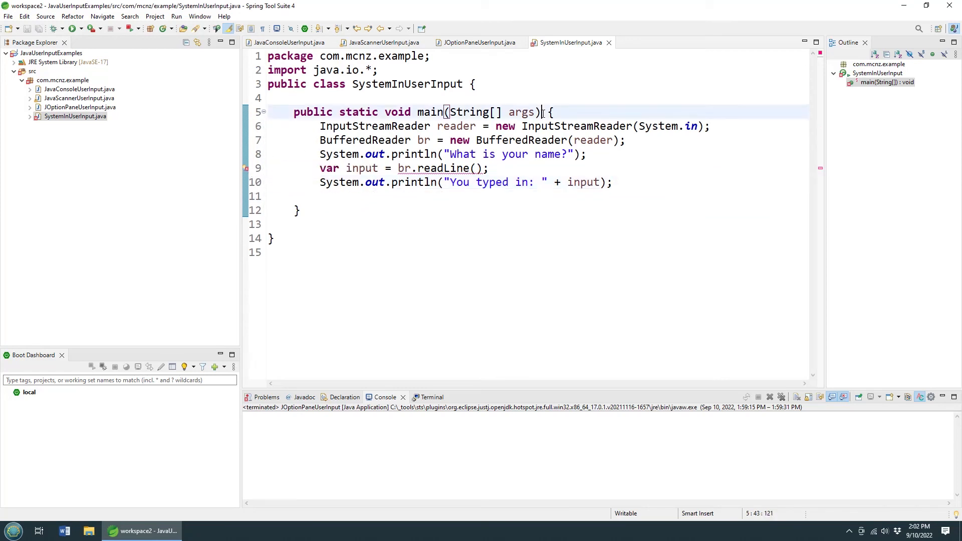
pyautogui.write('t')
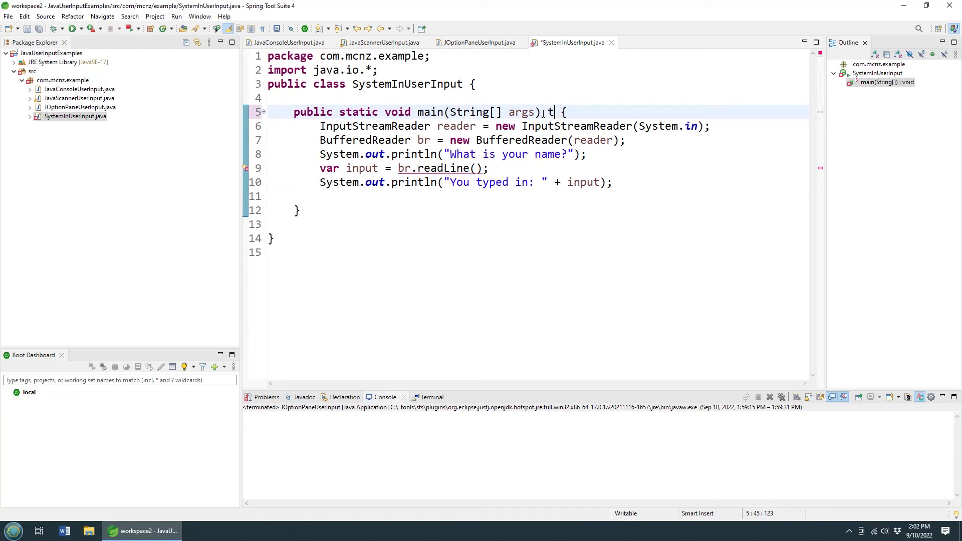
pyautogui.write('hrows Excp')
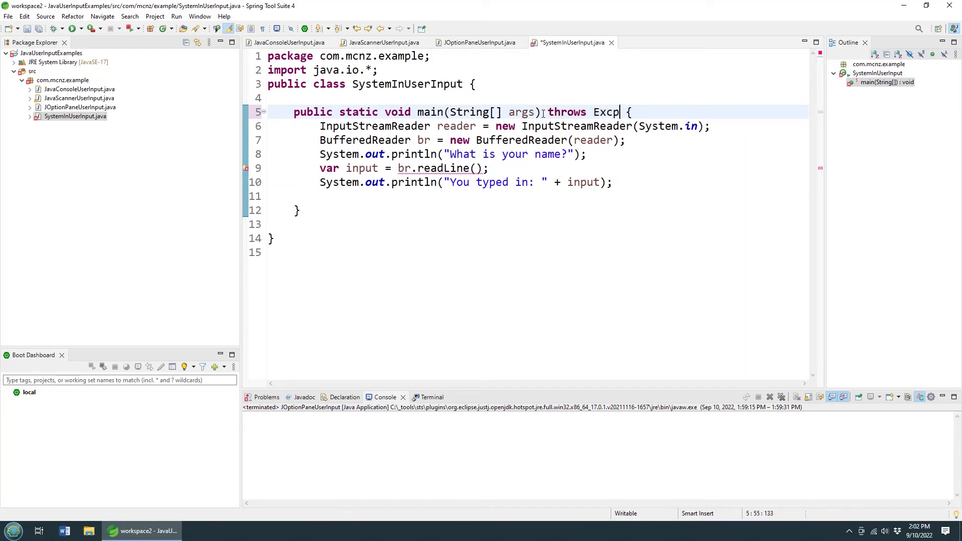
pyautogui.write('eption')
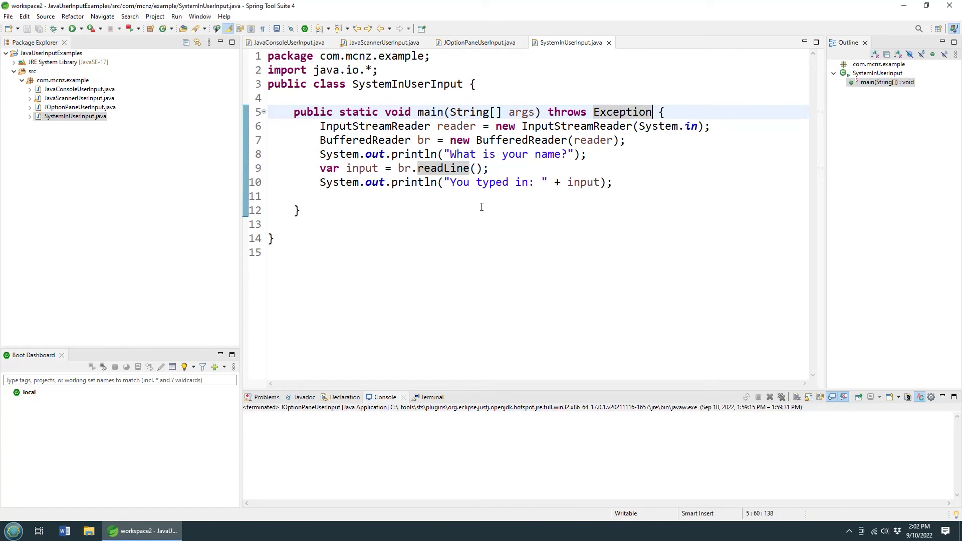
pyautogui.click(306, 223)
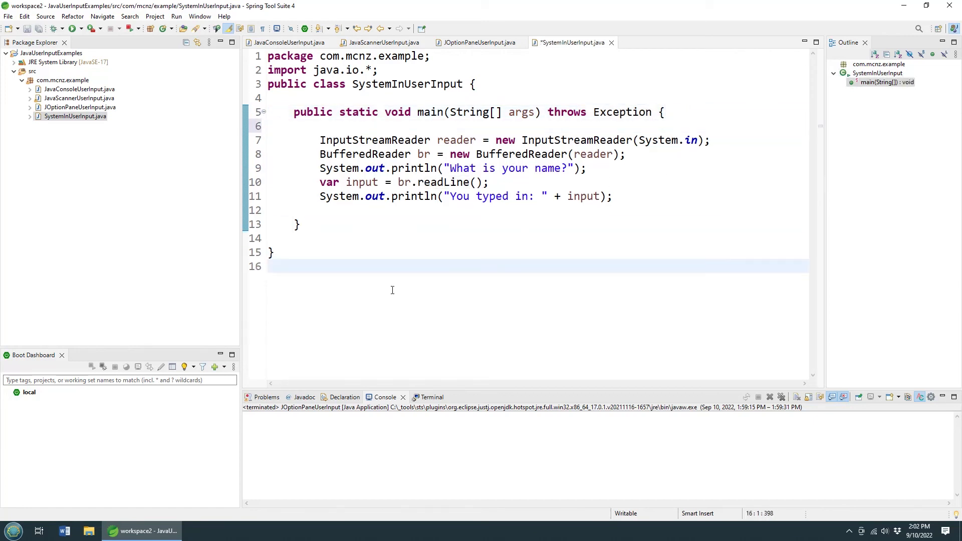
pyautogui.press('ctrl+s')
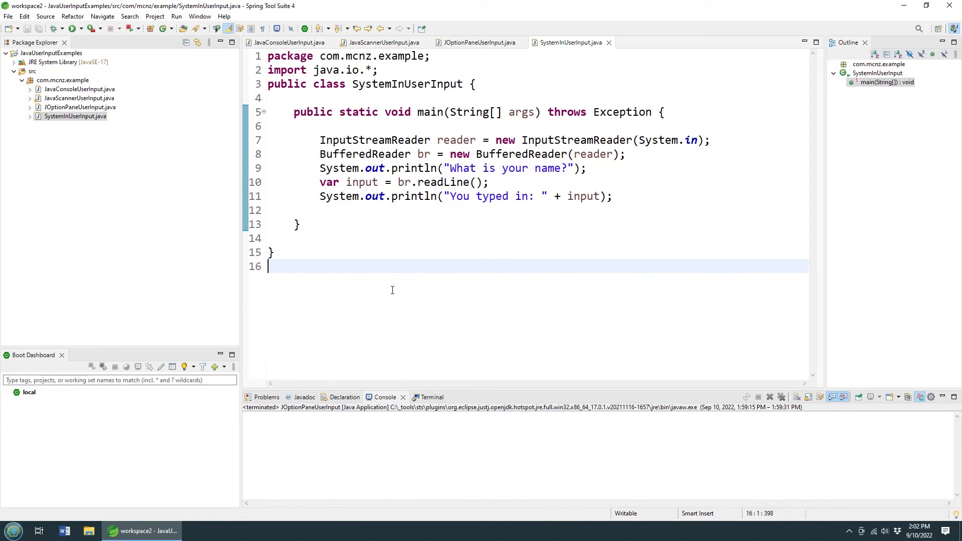
pyautogui.moveTo(165, 112)
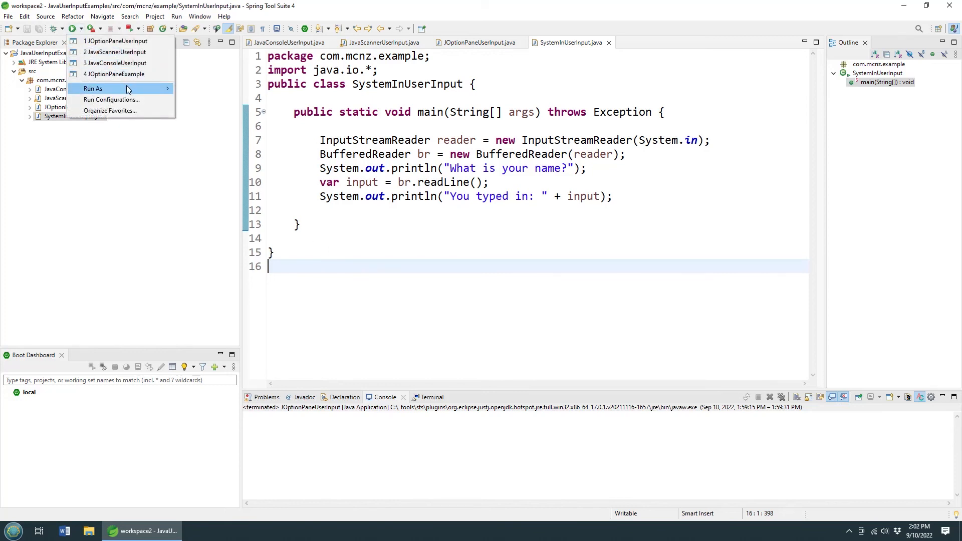
# Step: Run SystemInUserInput, answer the console name prompt with Cameron, and reopen JavaConsoleUserInput
pyautogui.click(92, 88)
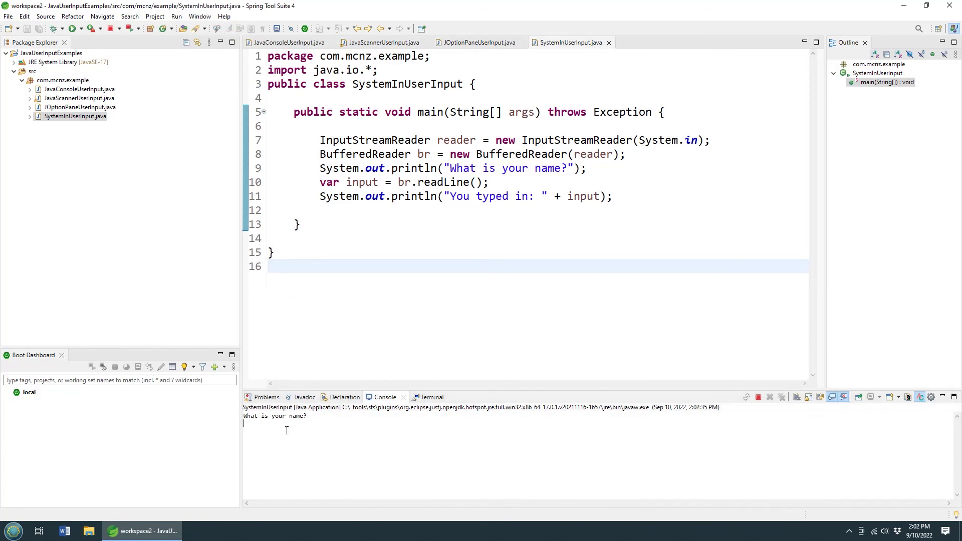
pyautogui.write('Cameron')
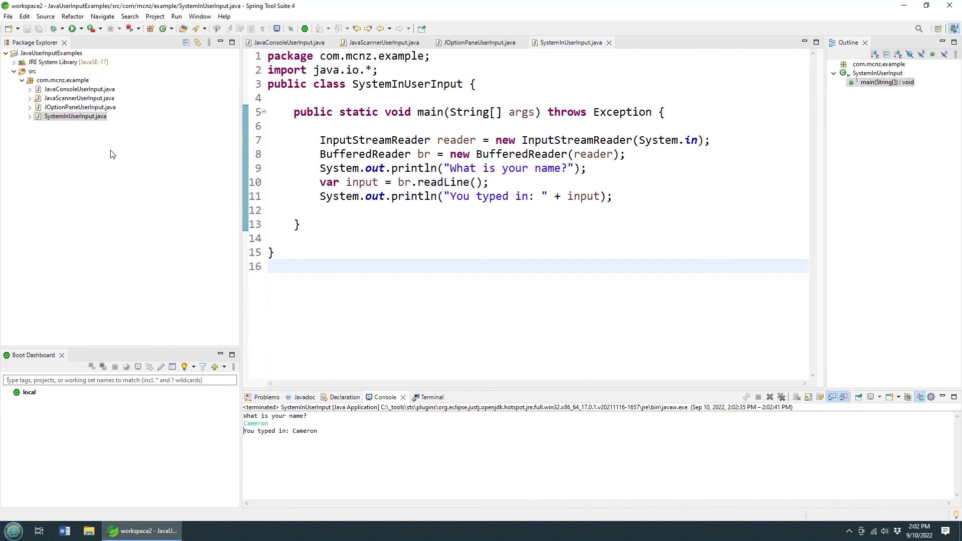
pyautogui.click(75, 116)
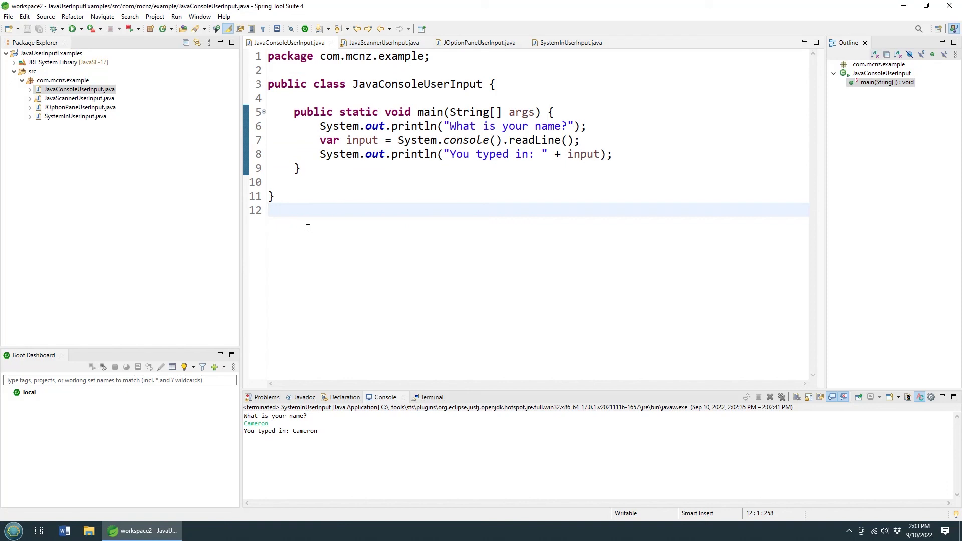
# Step: Place the cursor at the end of JavaConsoleUserInput's code in the editor
pyautogui.click(268, 210)
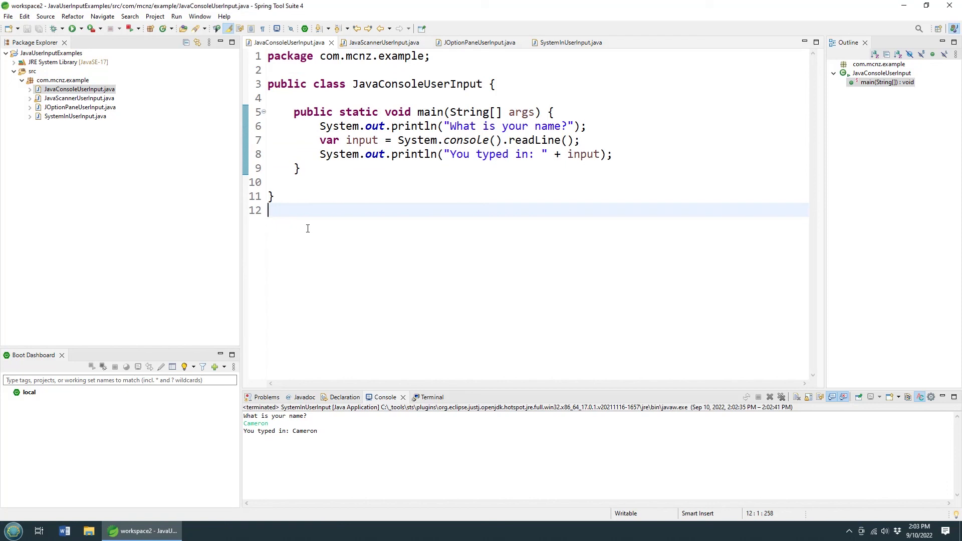